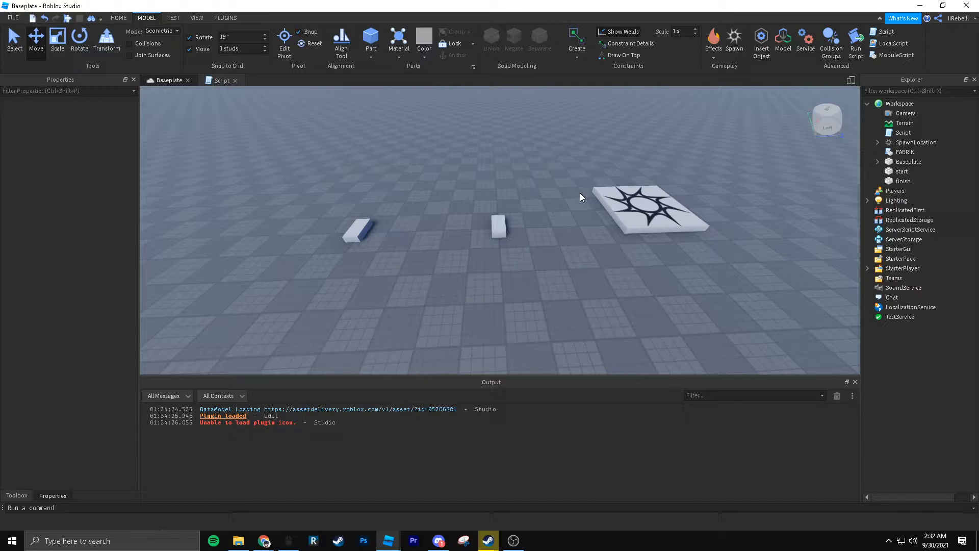
mouse_move(585, 193)
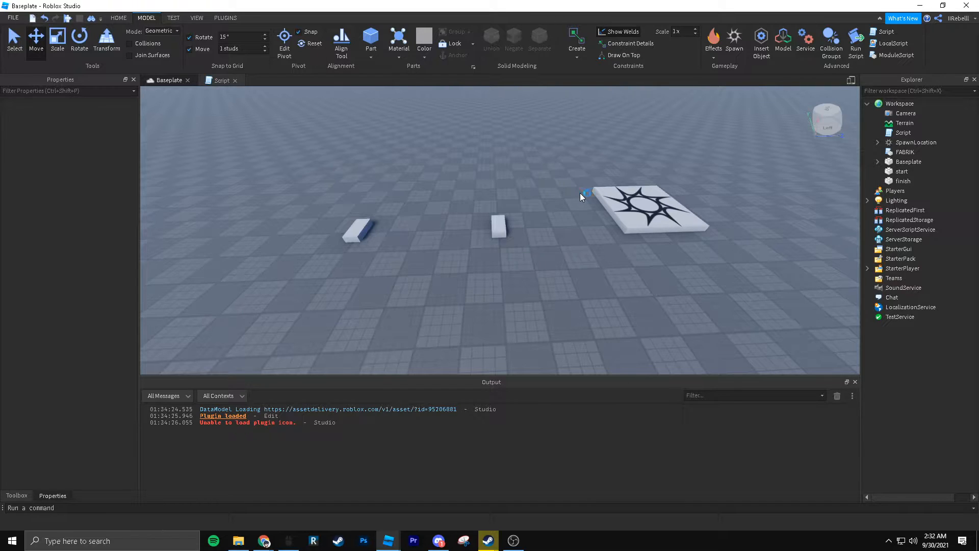
mouse_move(580, 197)
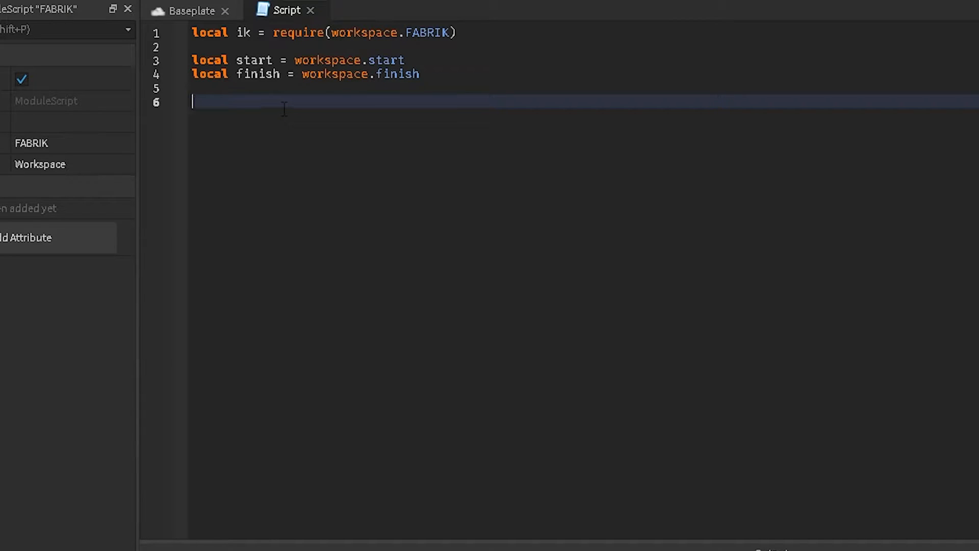
- Declare local model referencing workspace.Model, glancing at the scene's parts
type("local model")
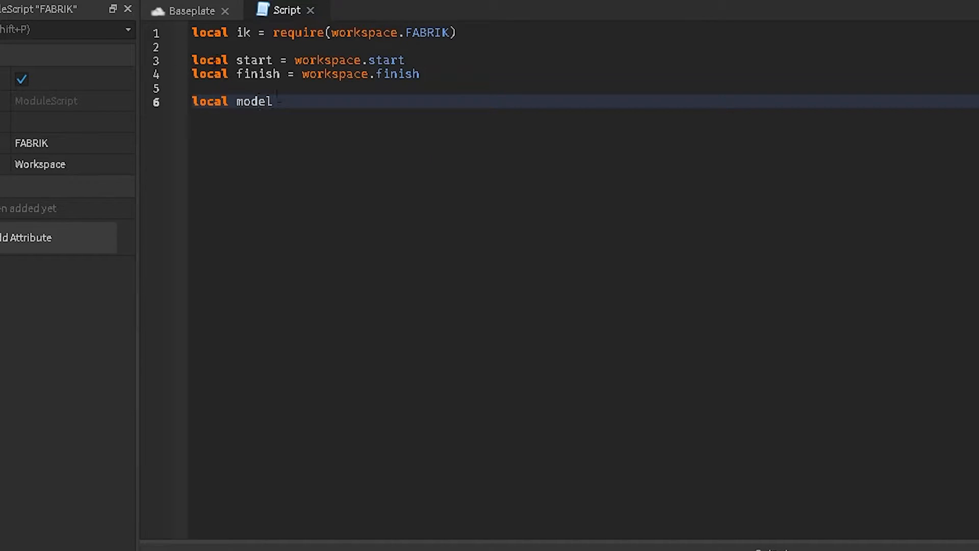
left_click(191, 11)
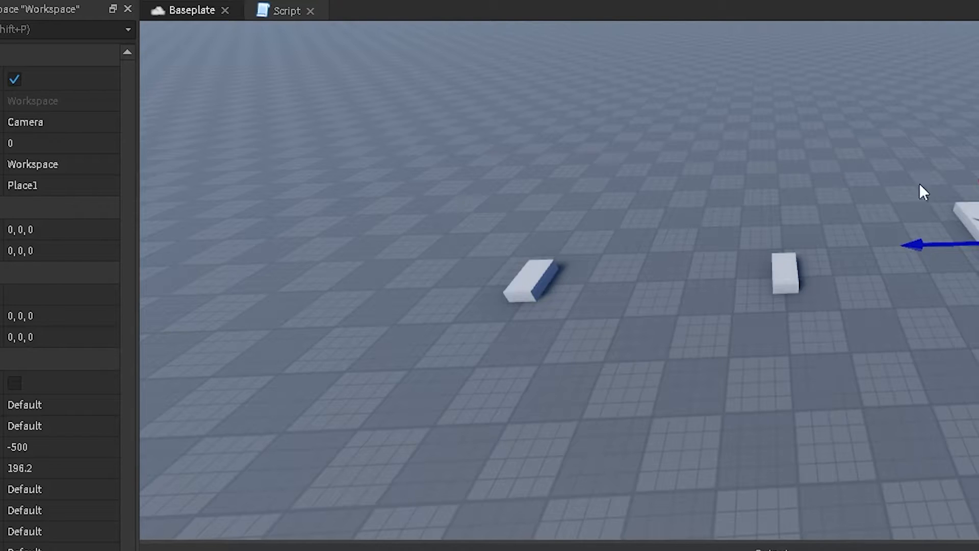
left_click(287, 10)
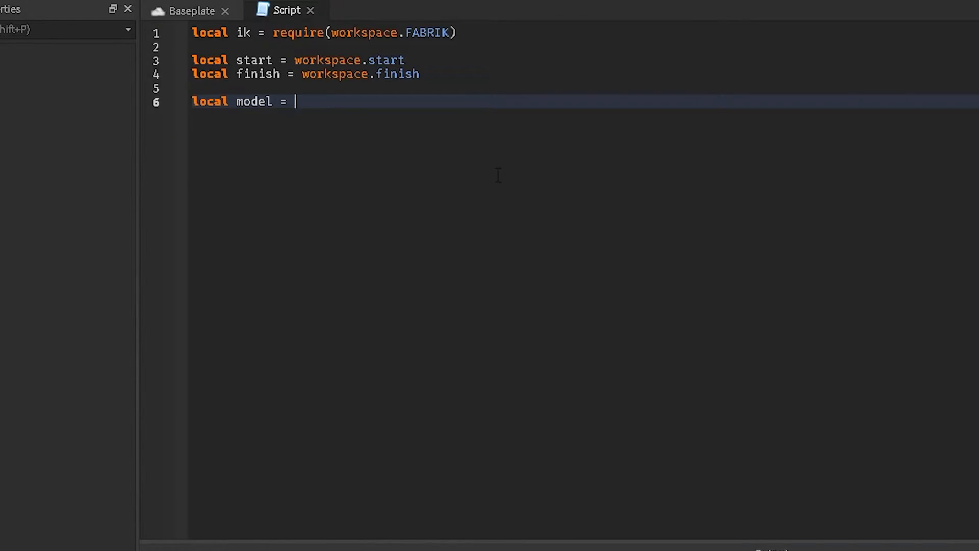
type("workspace.Model")
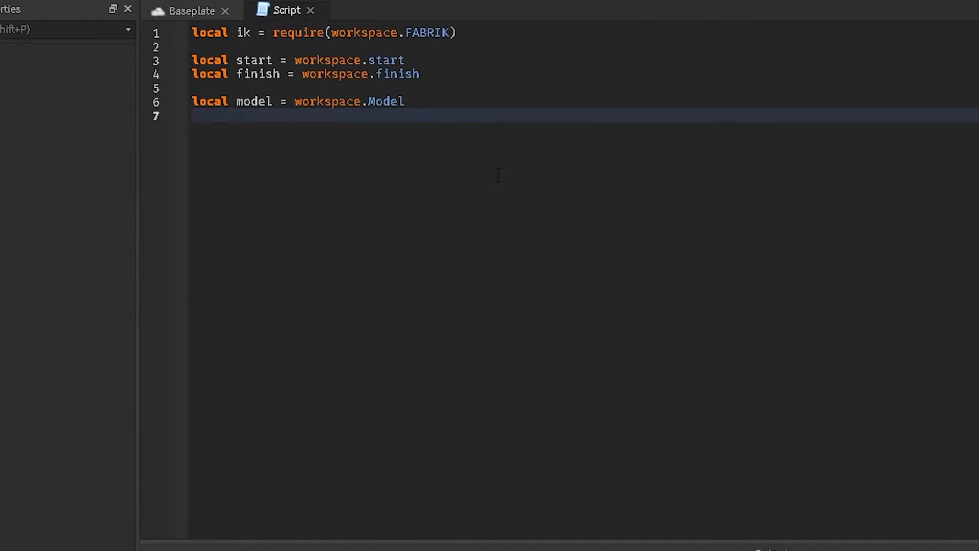
- Create a new Part with SmoothPlastic material, Anchored true and CanCollide false
type("local part = i")
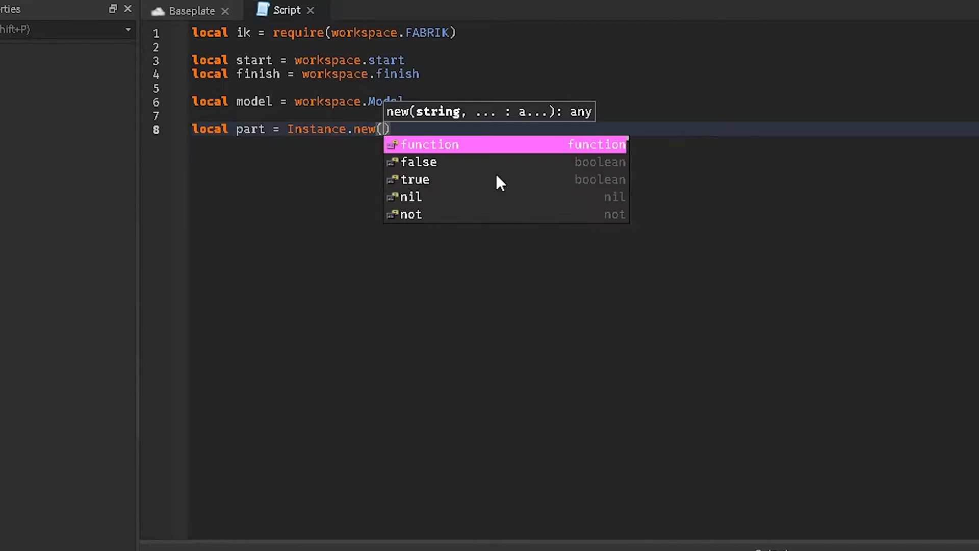
type("\"Part\"")
type("part.Material")
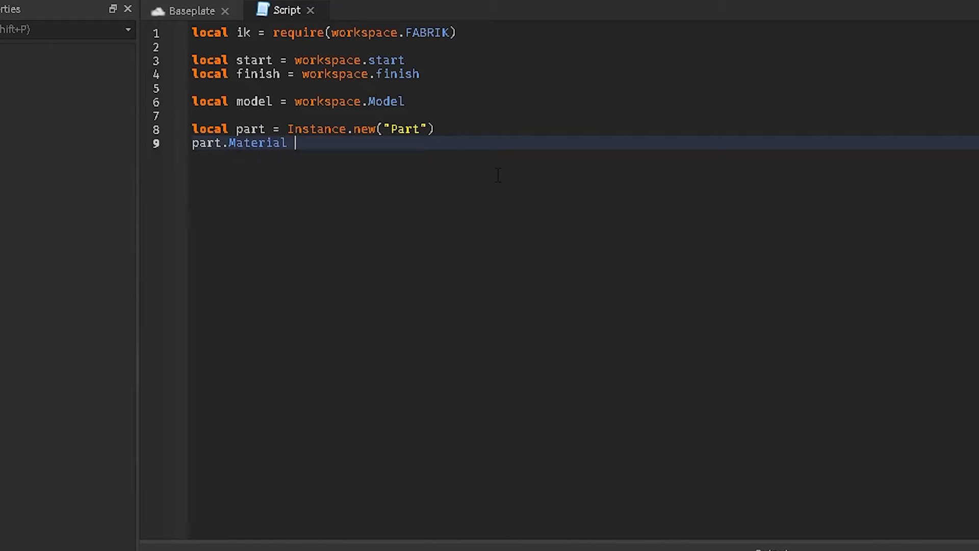
type("= en")
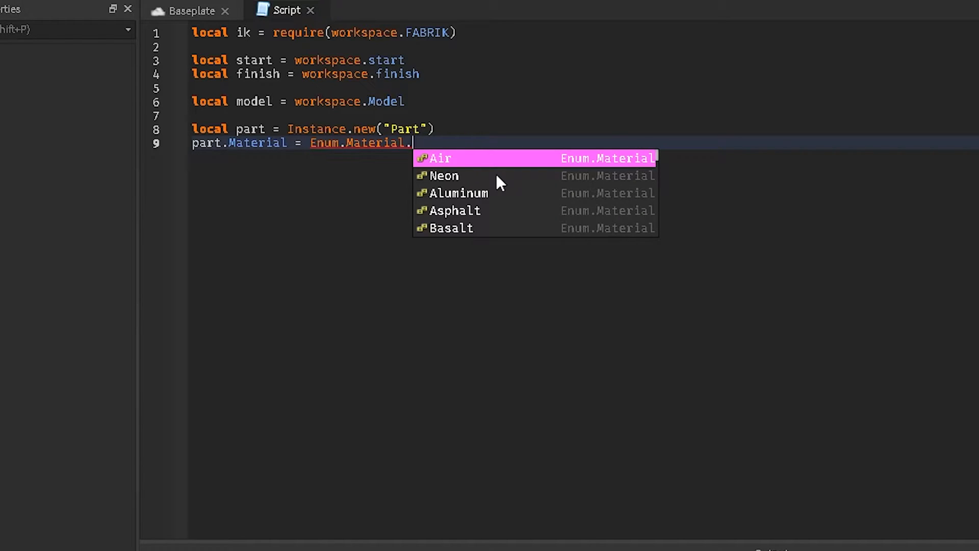
type("N")
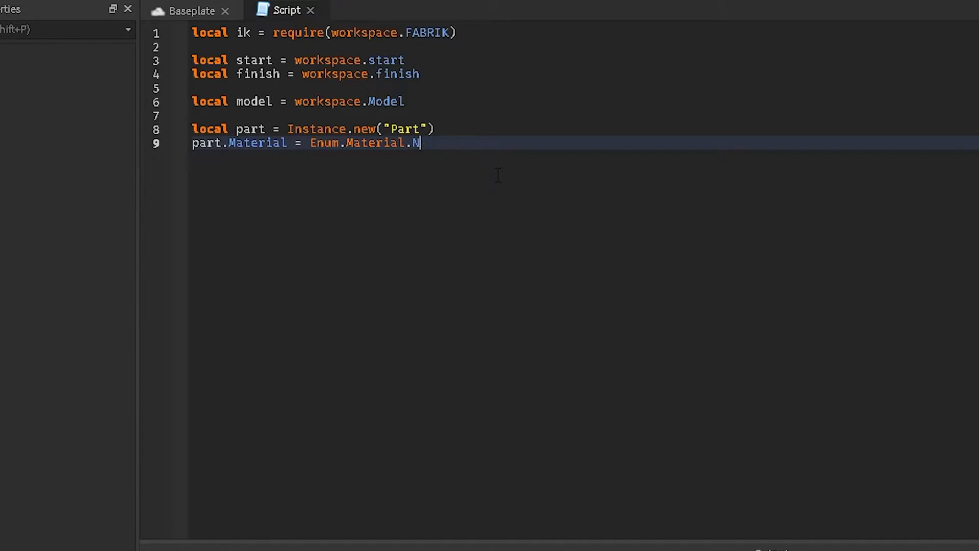
type("abric")
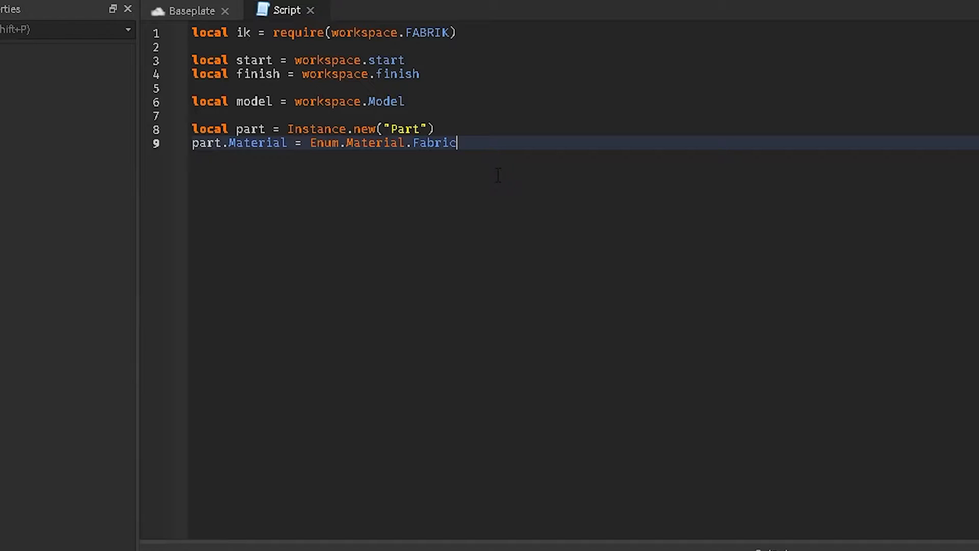
type("sMO")
type("part.")
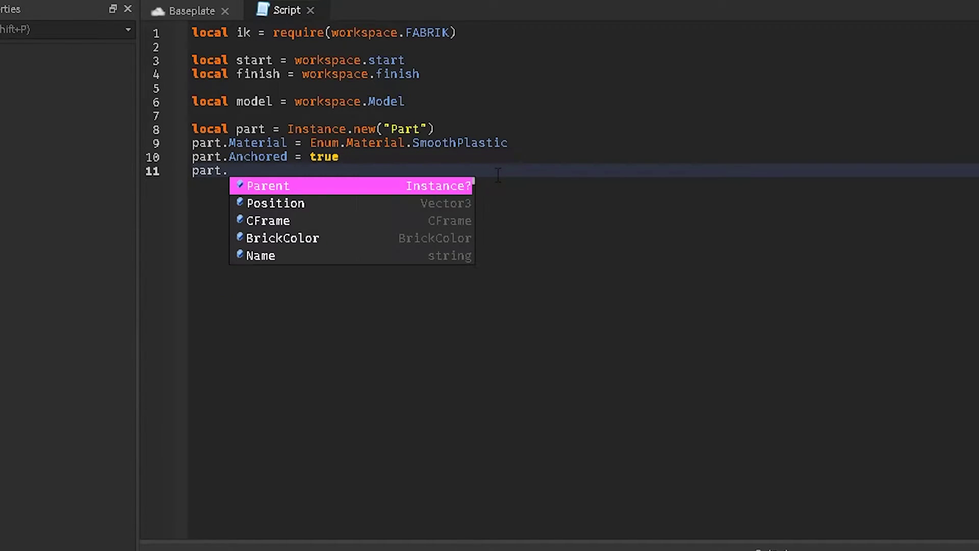
type("CanCollide = false")
type("part.BrickColor = BrickColor.")
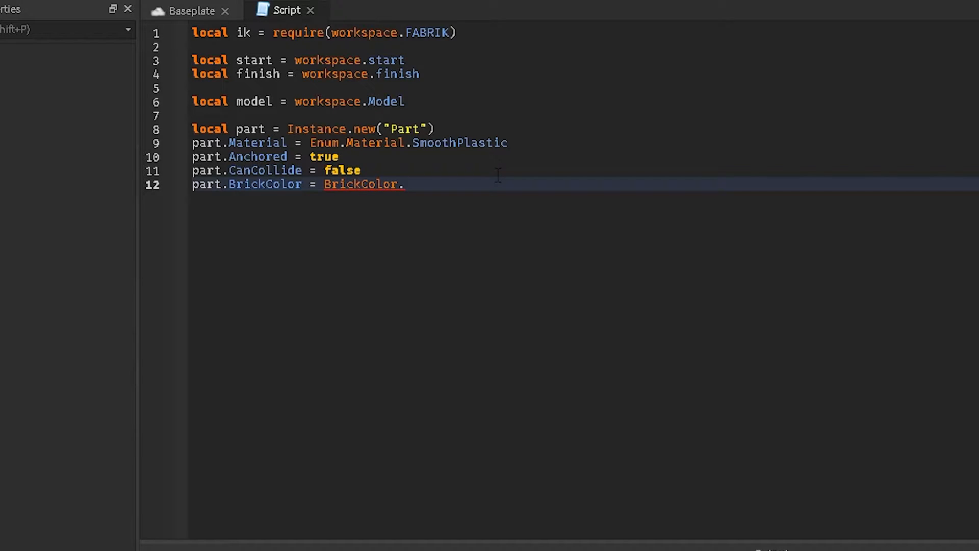
- Set the part's BrickColor to BrickColor.new("Really black")
left_click(406, 185)
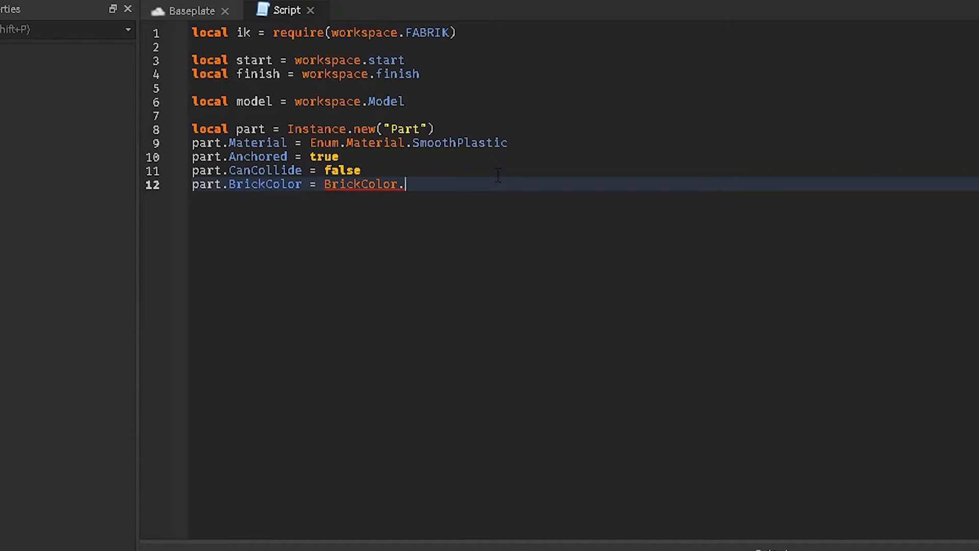
type("new(\"")
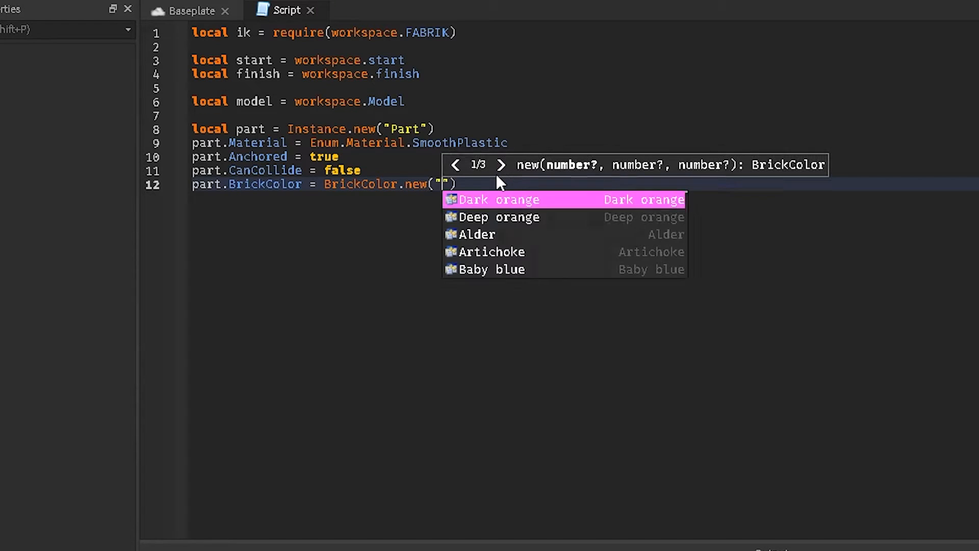
type("Jet")
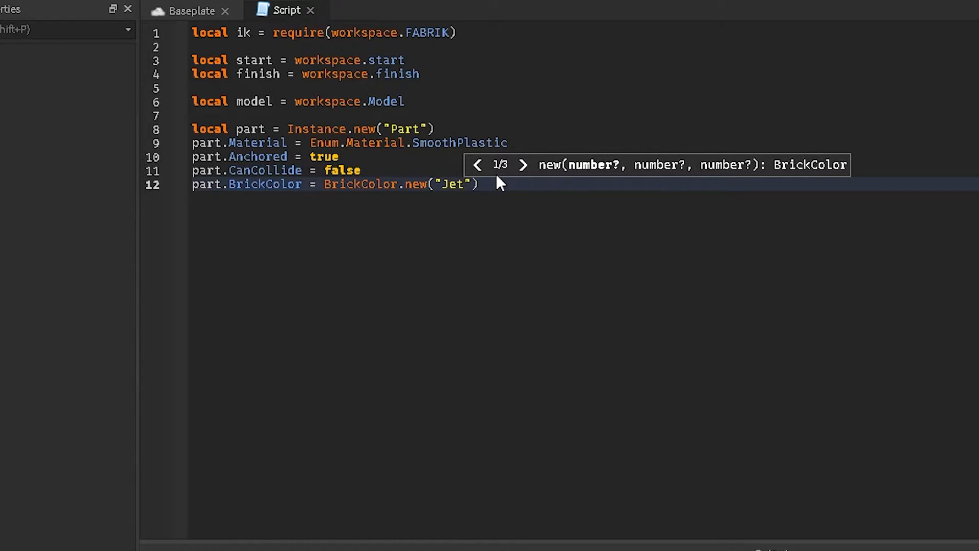
type("Really black")
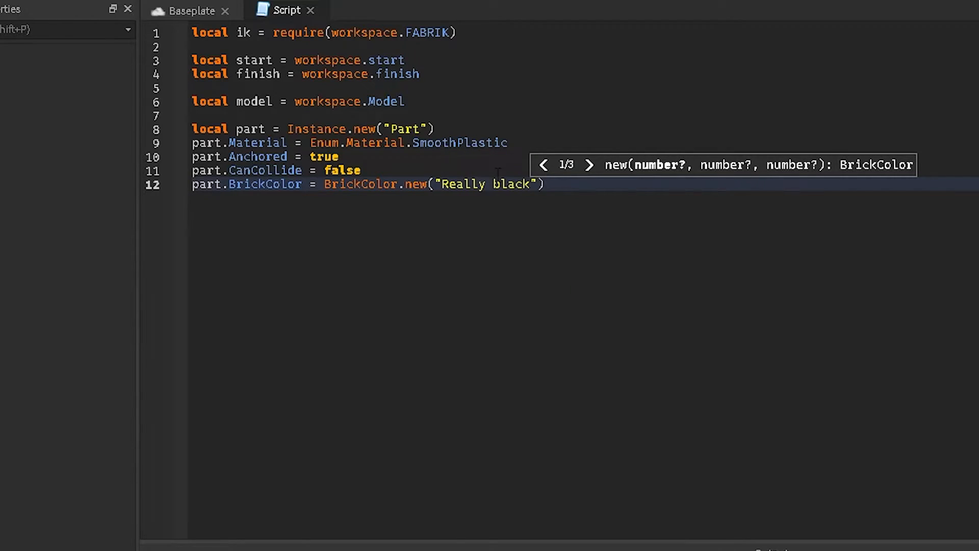
key("Return")
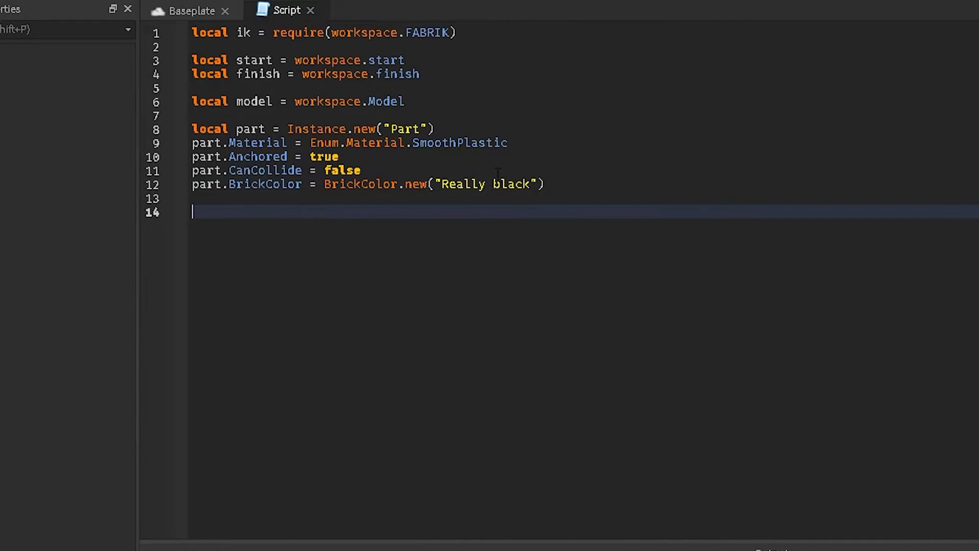
- Begin function buildChain(start, finish, itr) with local points, length = {start}, {}
type("function")
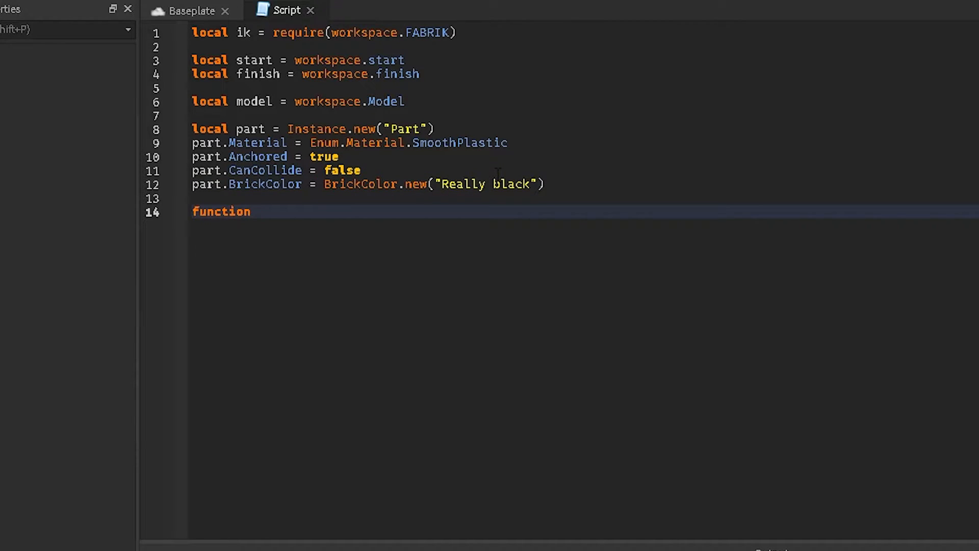
type("buildChain")
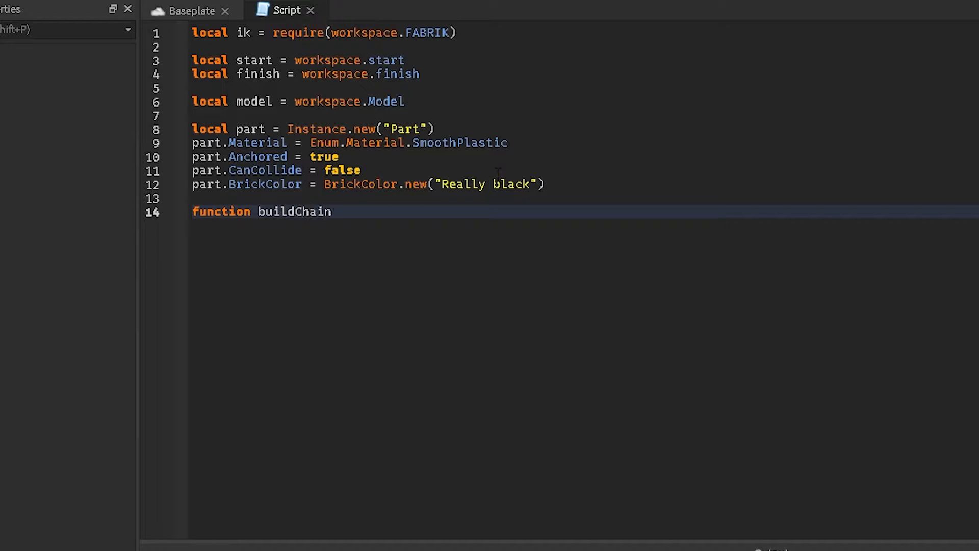
type("(start, finish)")
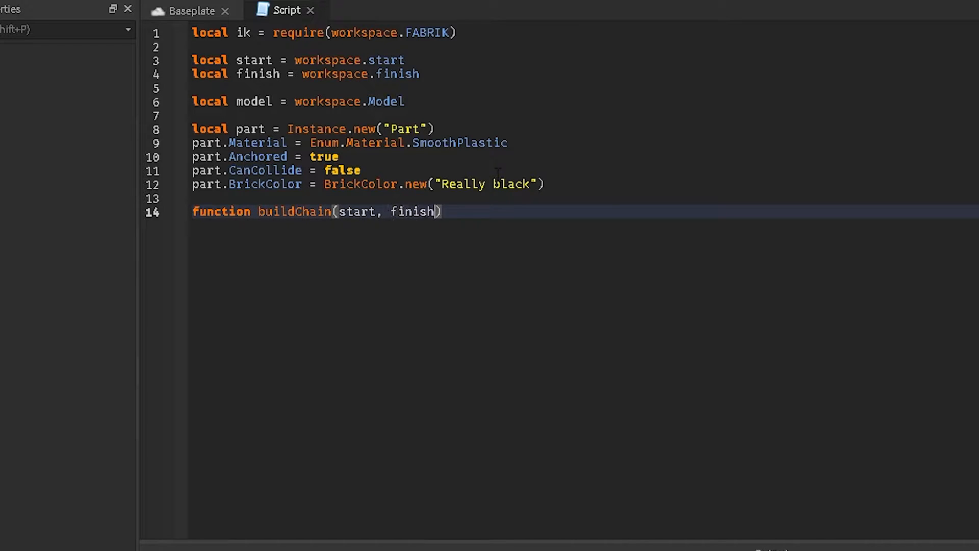
type(", itr")
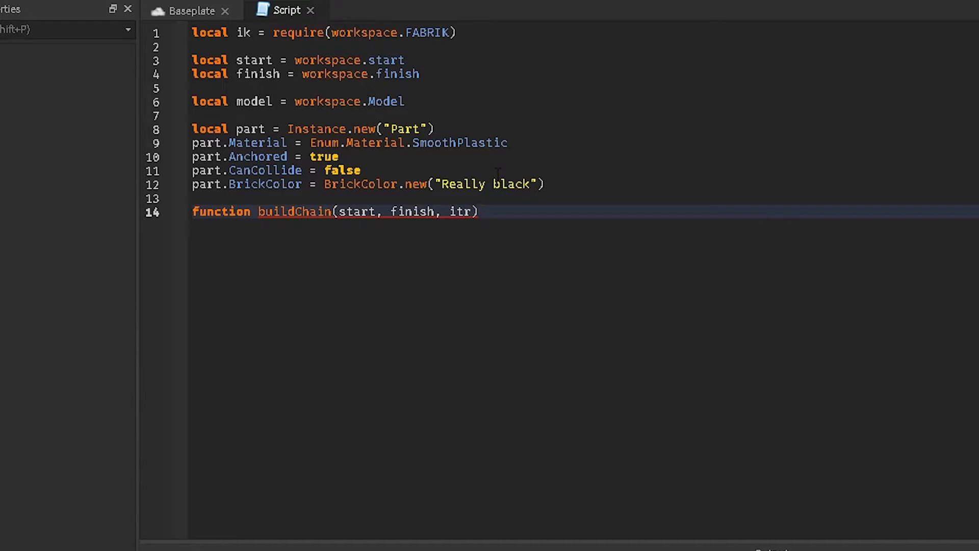
type("local points, leng")
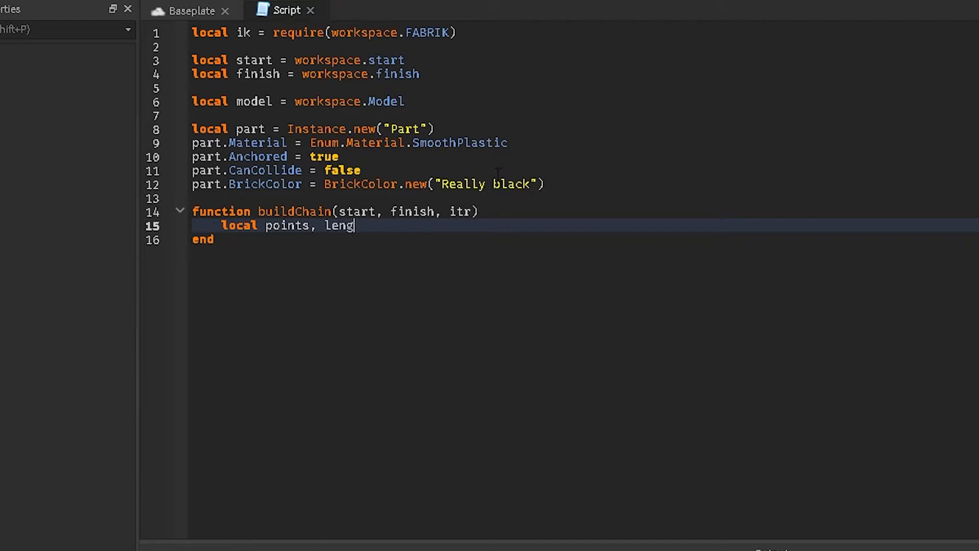
type("th = {}")
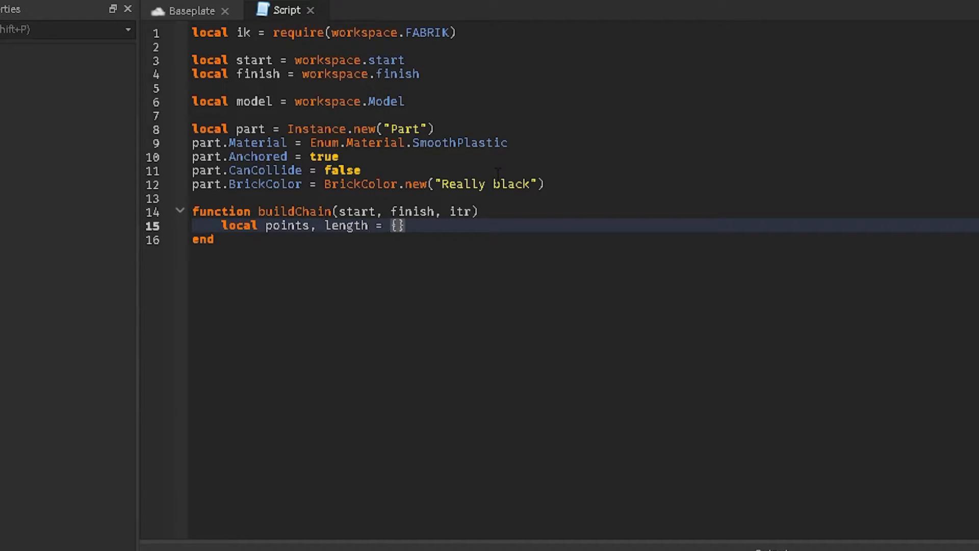
type("start")
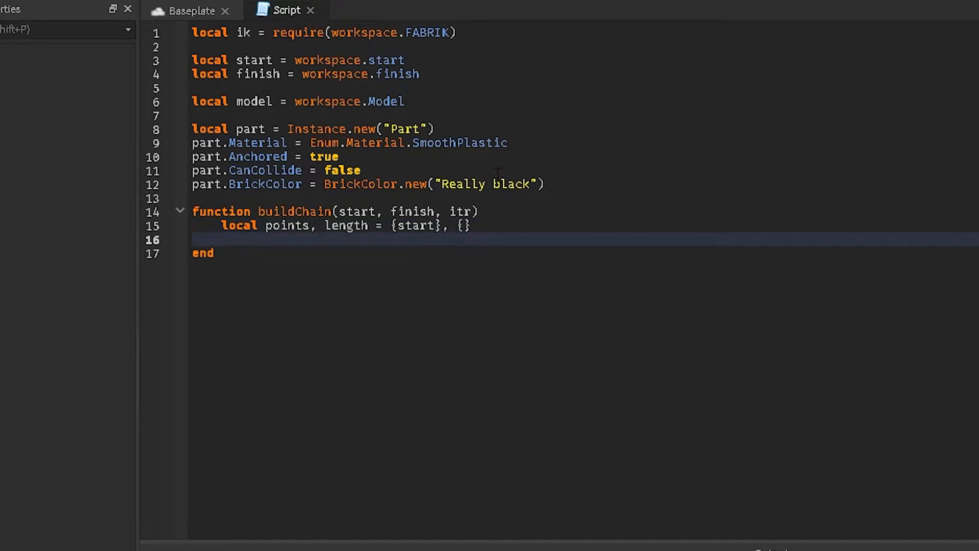
- Compute local distance = (finish - start) and start the local chains assignment
type("local distance =")
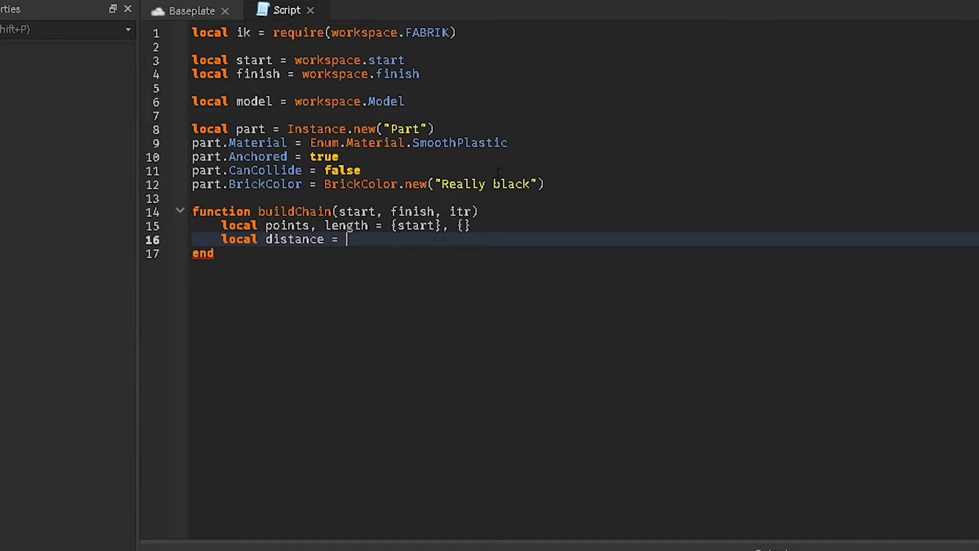
type("(f")
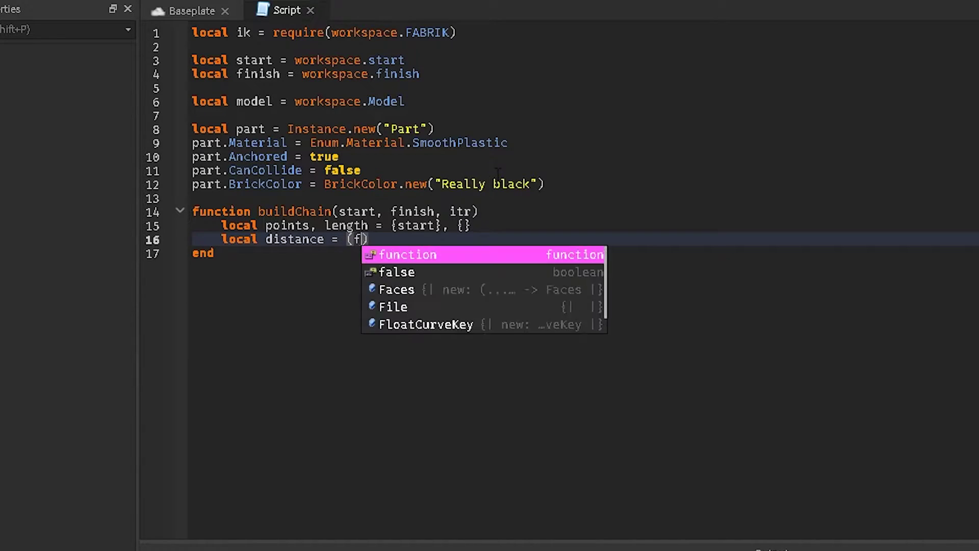
type("inish -")
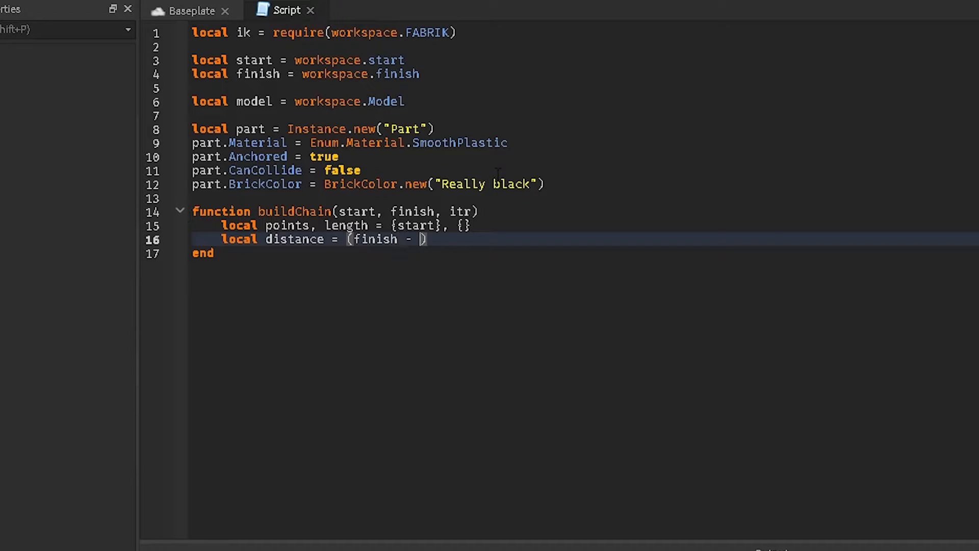
type("start")
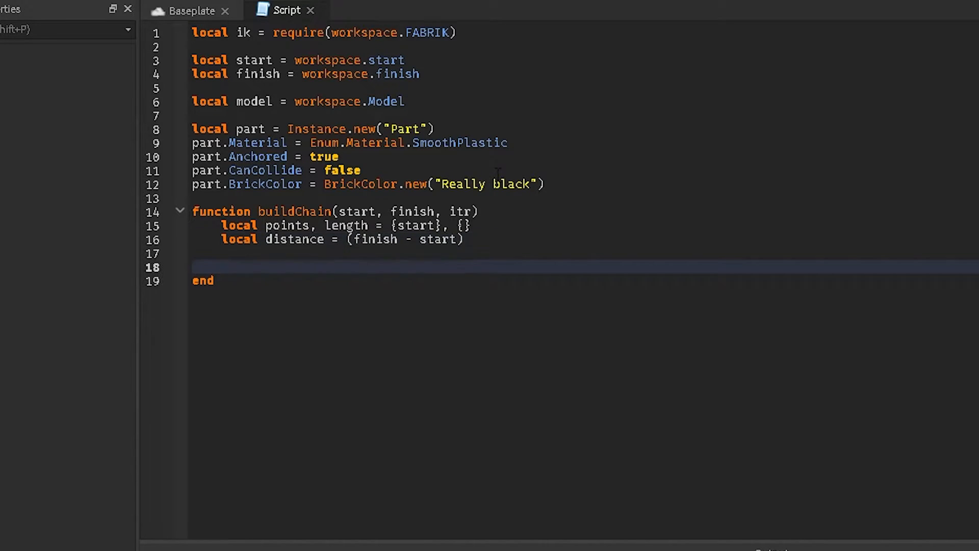
type("local chains =")
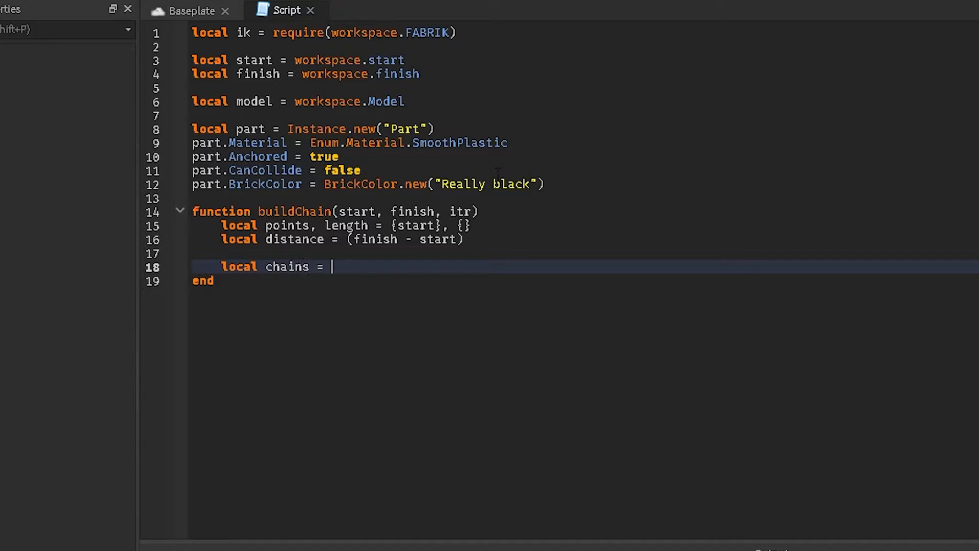
- Set chains to math.floor(distance.magnitude / itr)
type("math.floor")
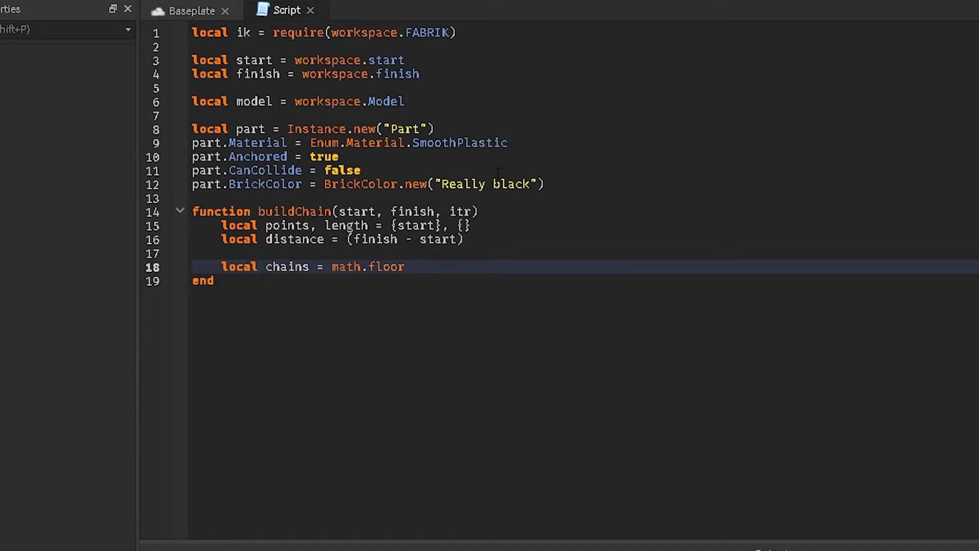
type("(distance.ma")
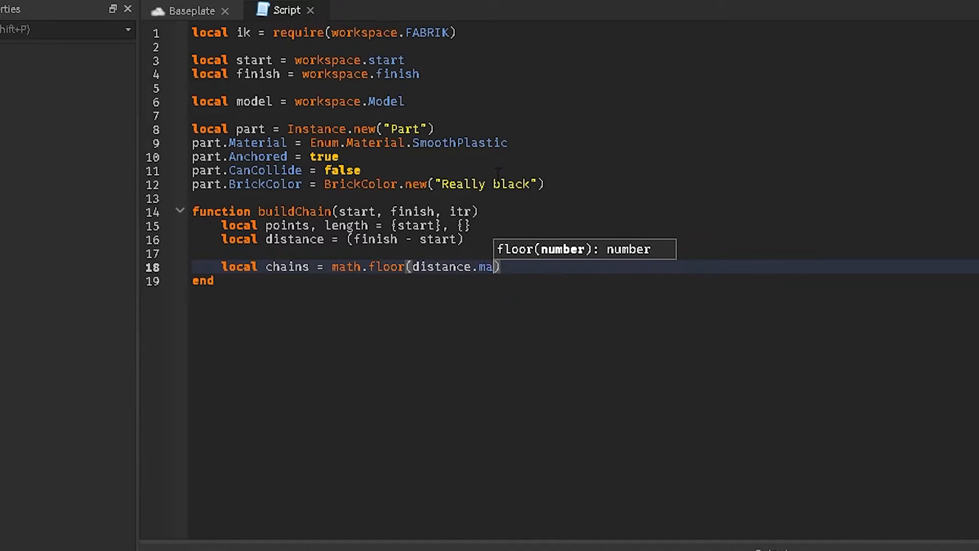
type("gnitude")
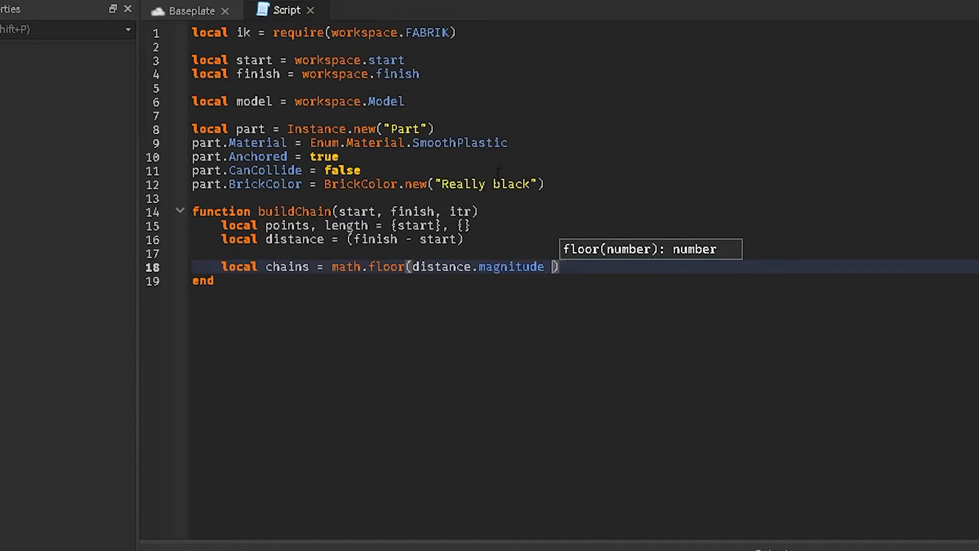
type("/ itr")
type("fi")
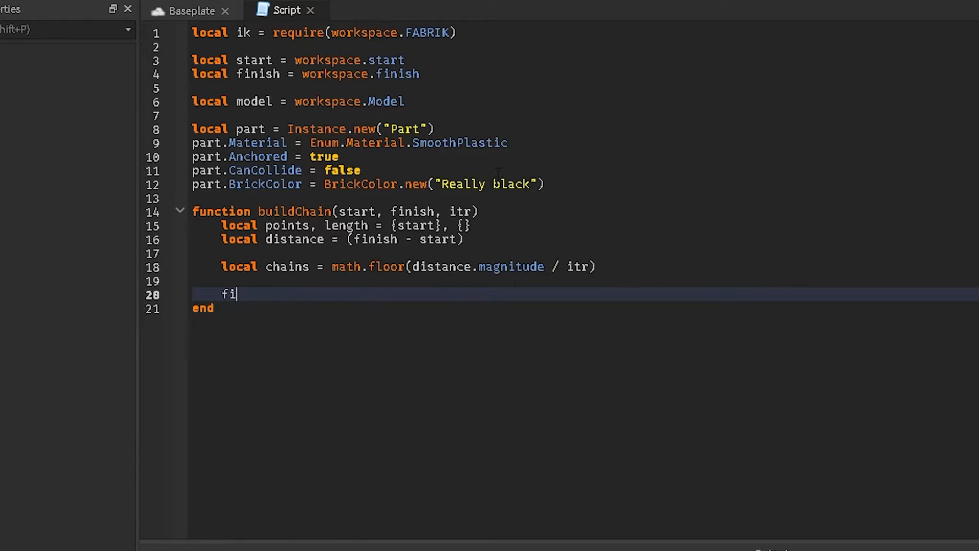
- Loop i = 1, chains setting points[i+1] = points[i] + distance.unit * itr
type("or i = 1")
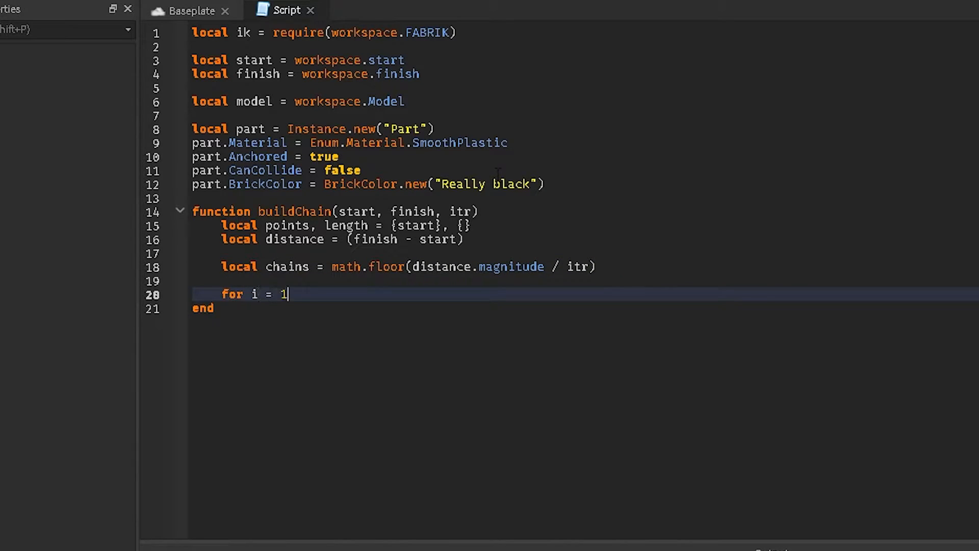
type(", chains do")
type("points")
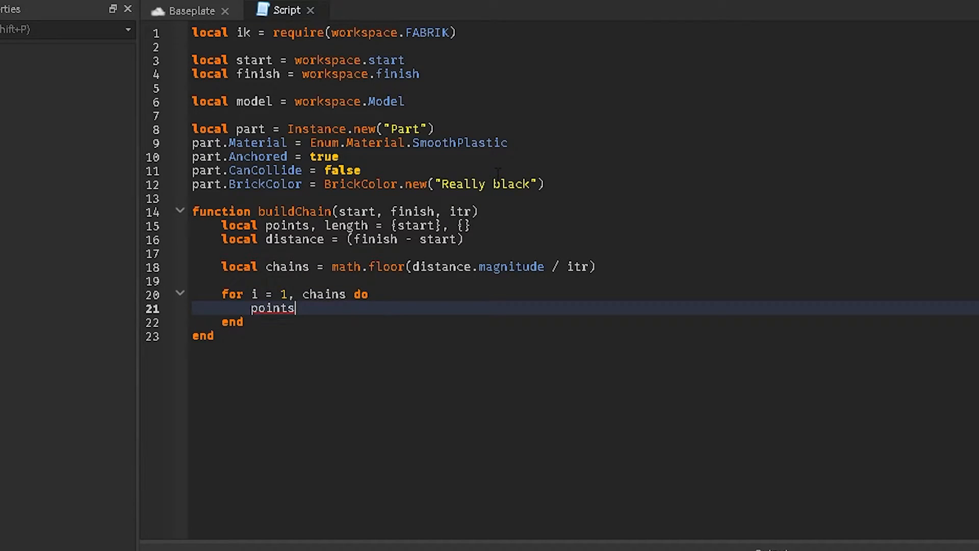
type("[]")
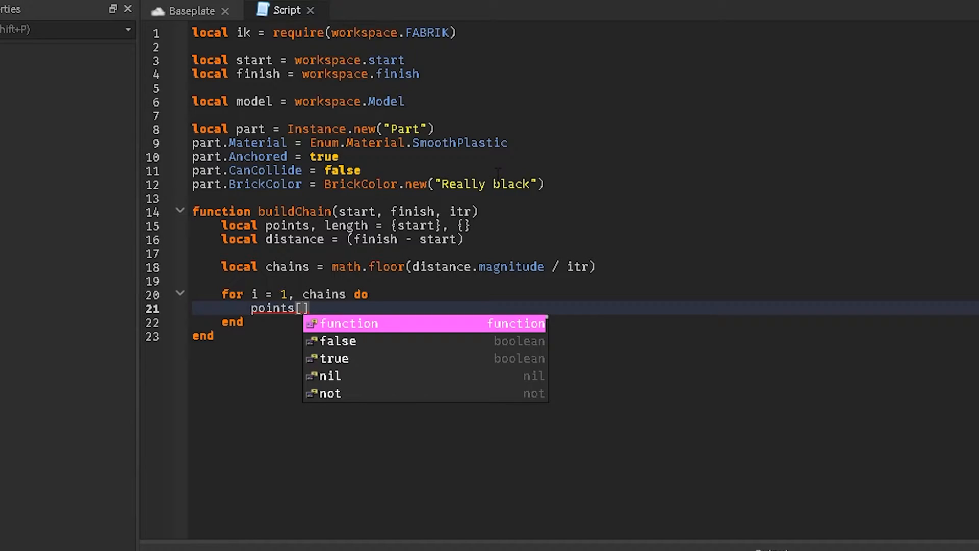
type("i+1")
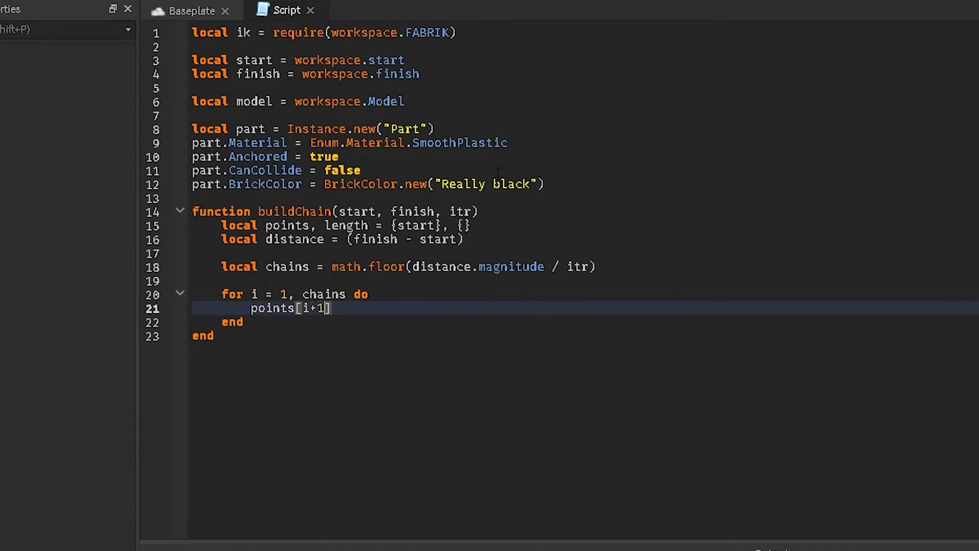
type("= points [")
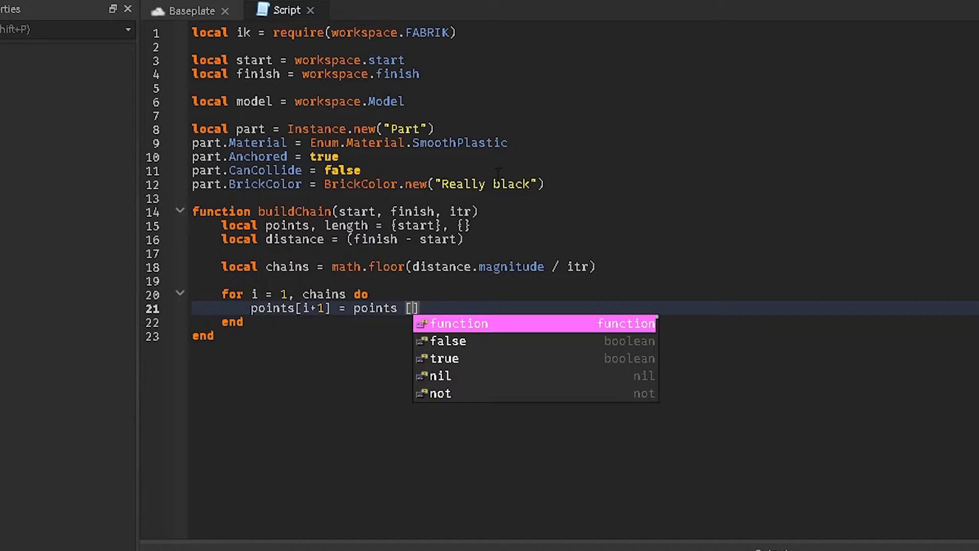
key("Backspace")
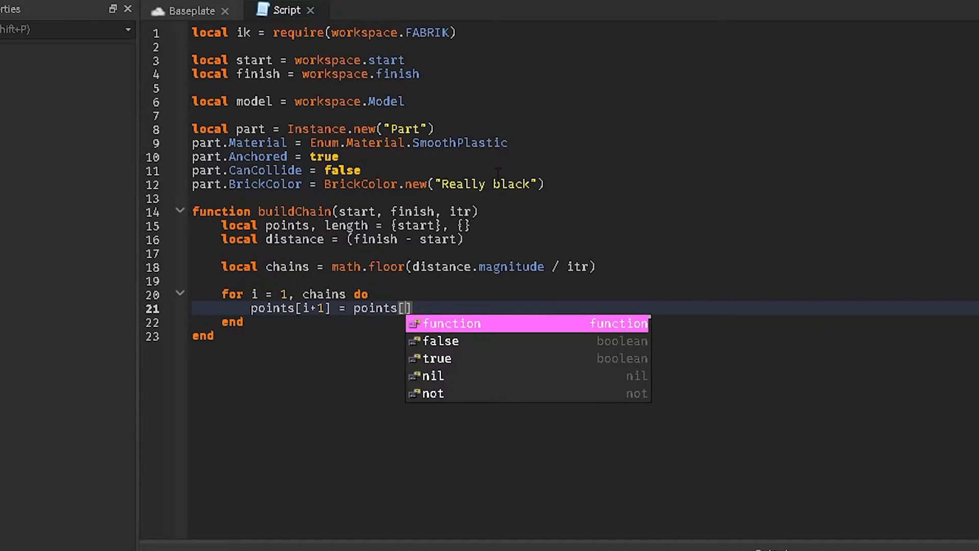
type("i")
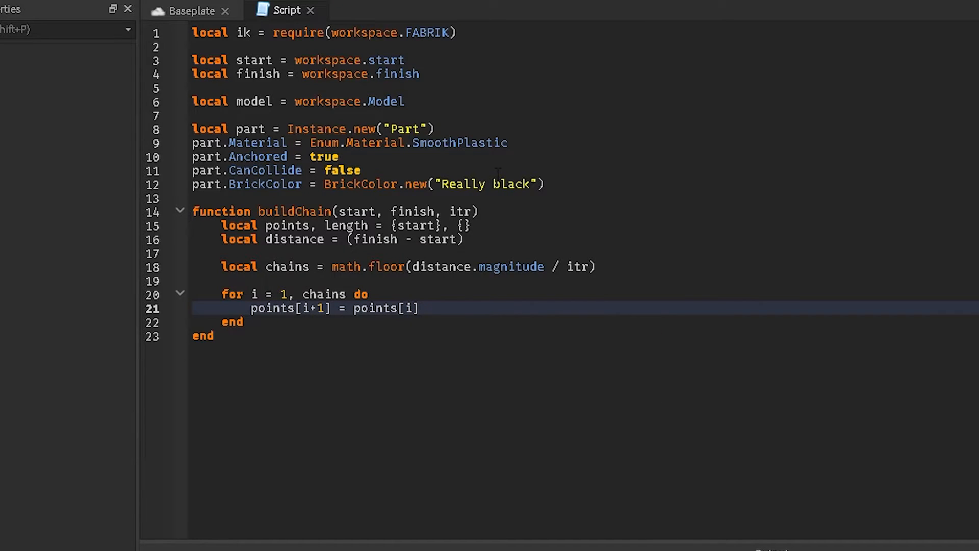
type("+ distance.")
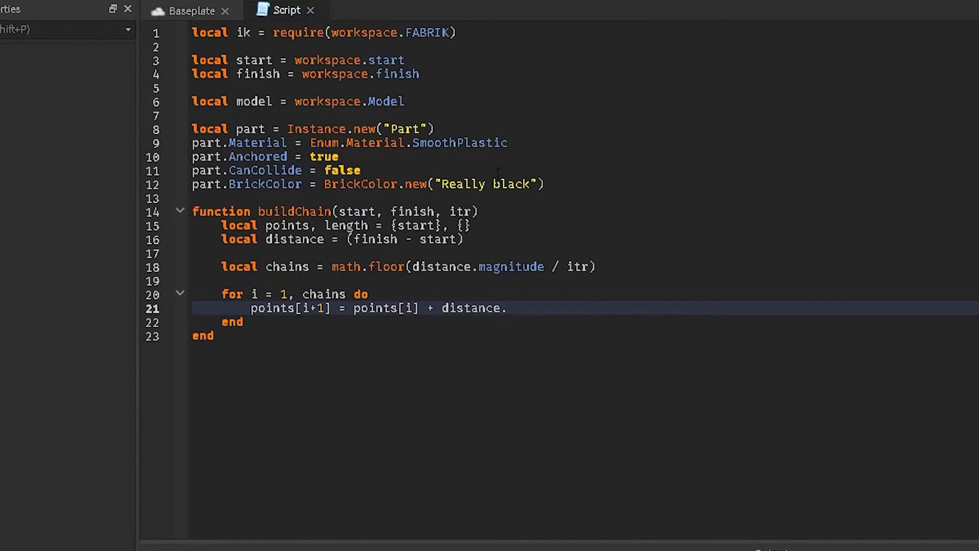
type("unity * itr")
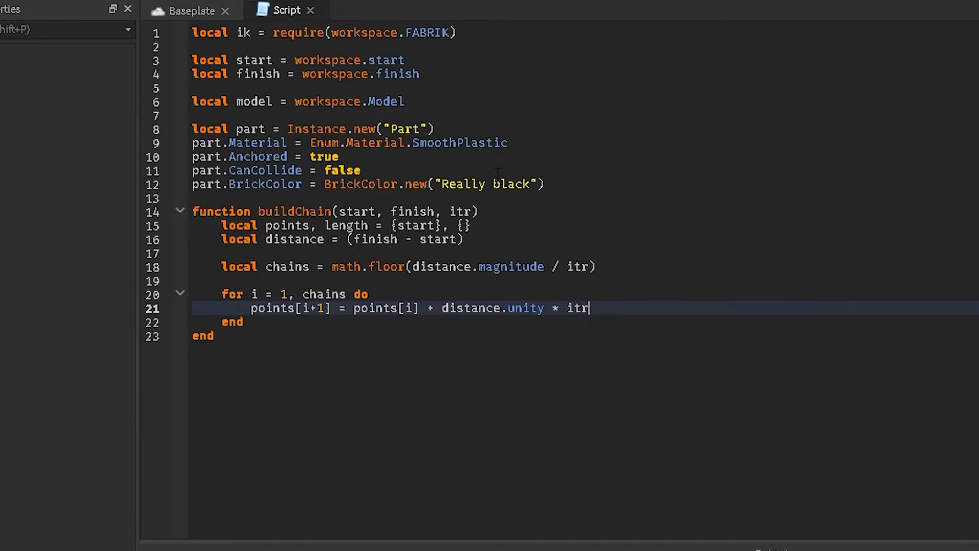
key("BackSpace")
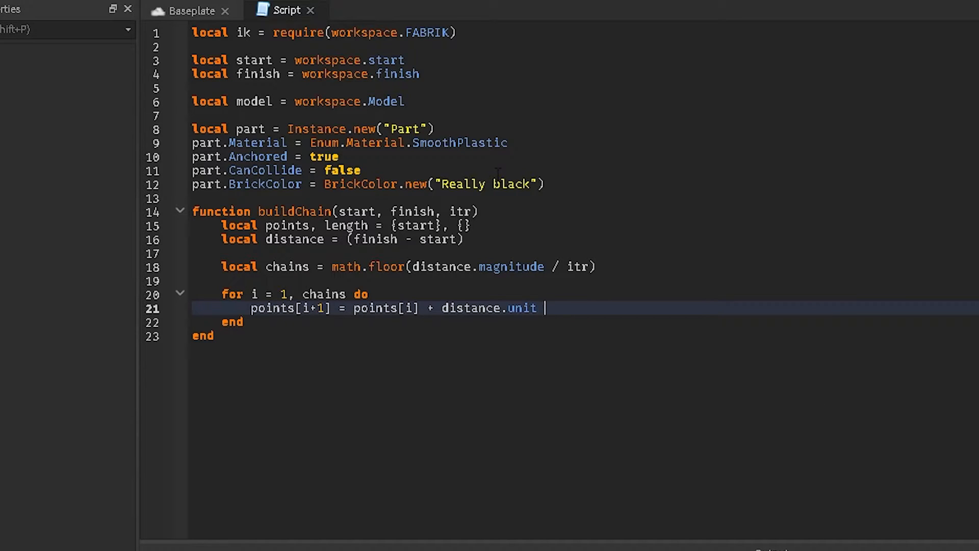
type("* itr")
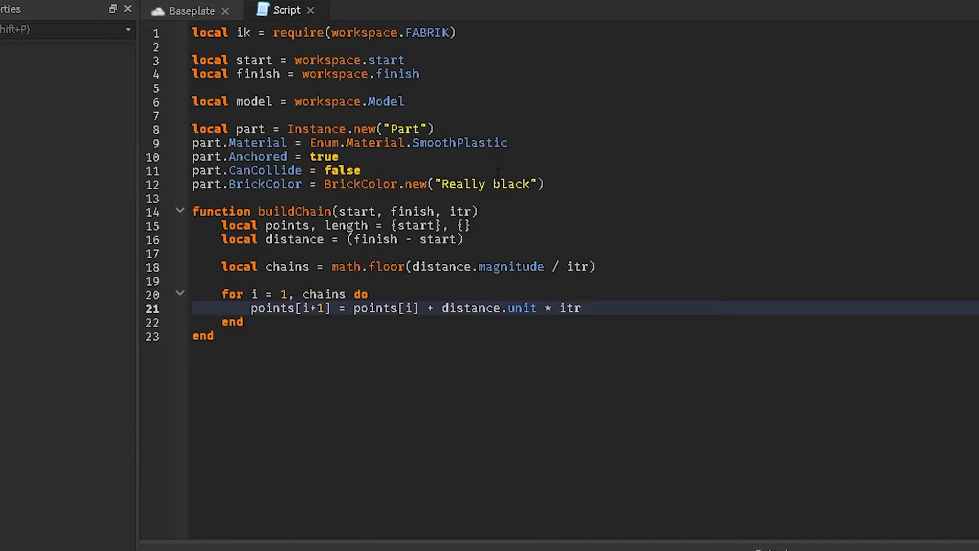
- Return points at the end of buildChain
type("return")
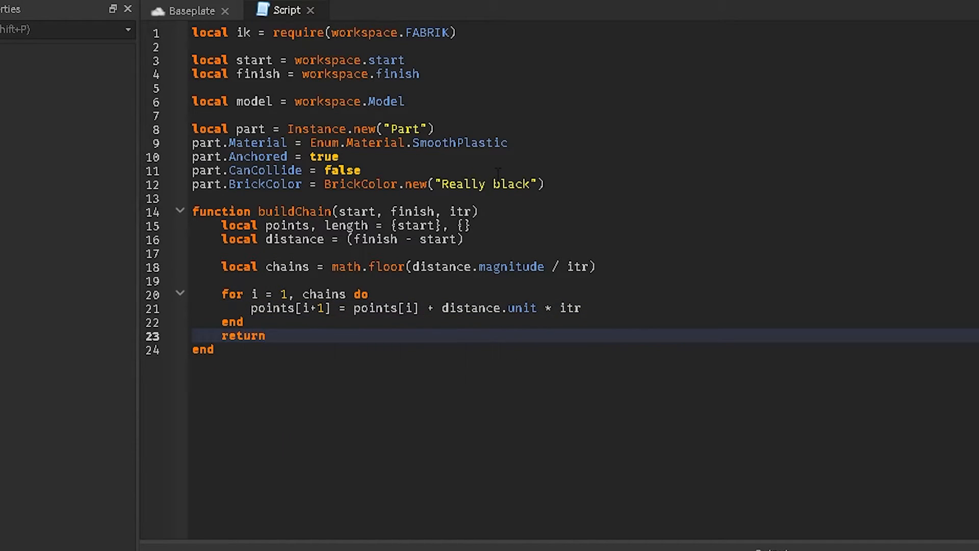
type("points")
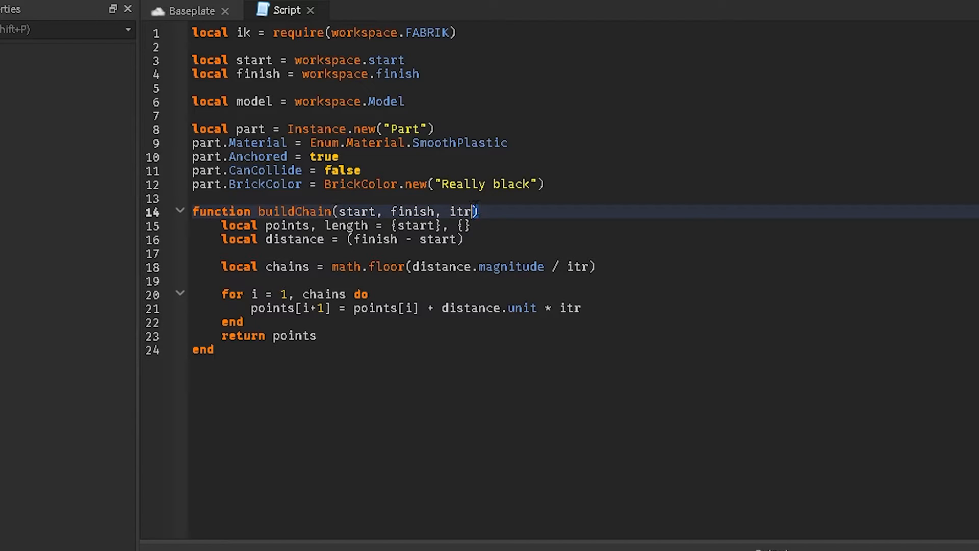
double_click(461, 211)
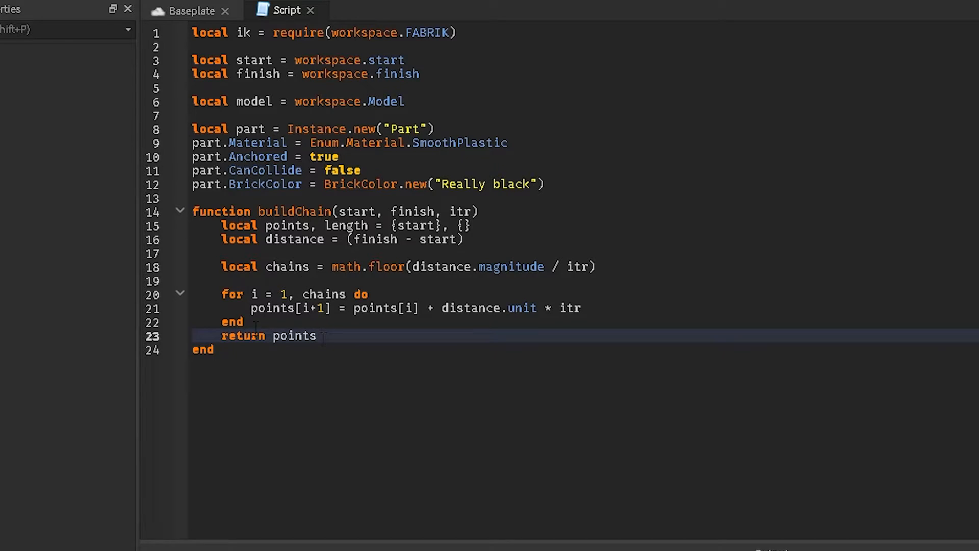
- Declare local parts = {} and local p = buildChain(start.Position, finish.Position, ...)
type("local parts = {")
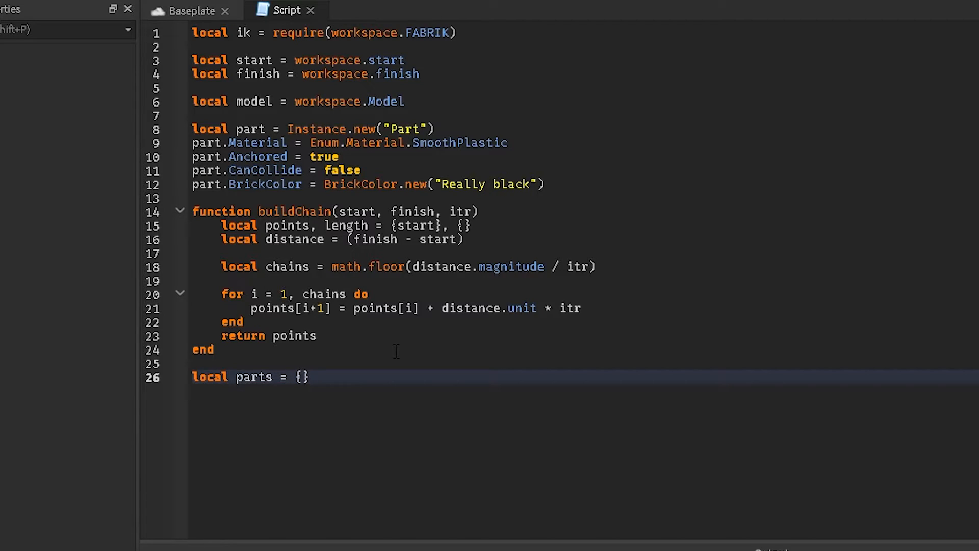
type("local")
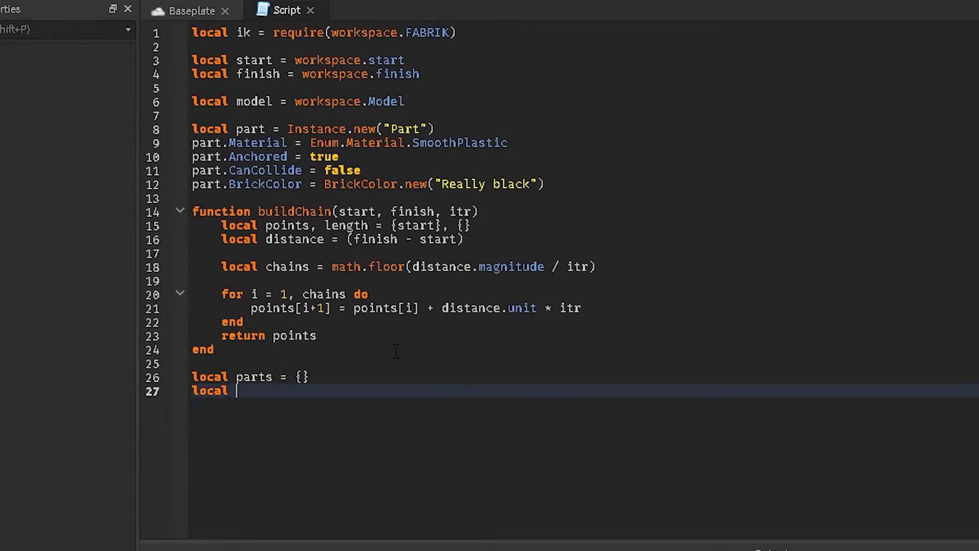
type("p = buildChain(")
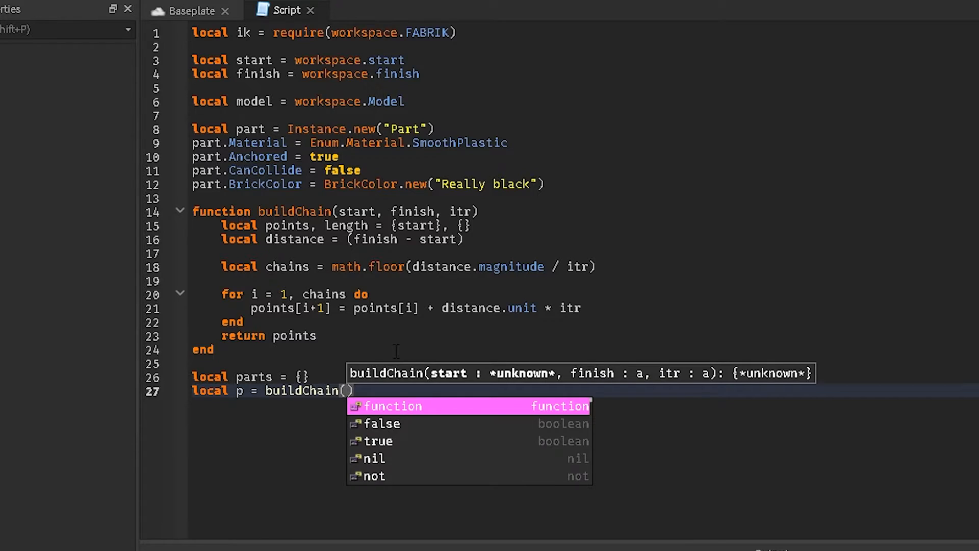
type("start.p")
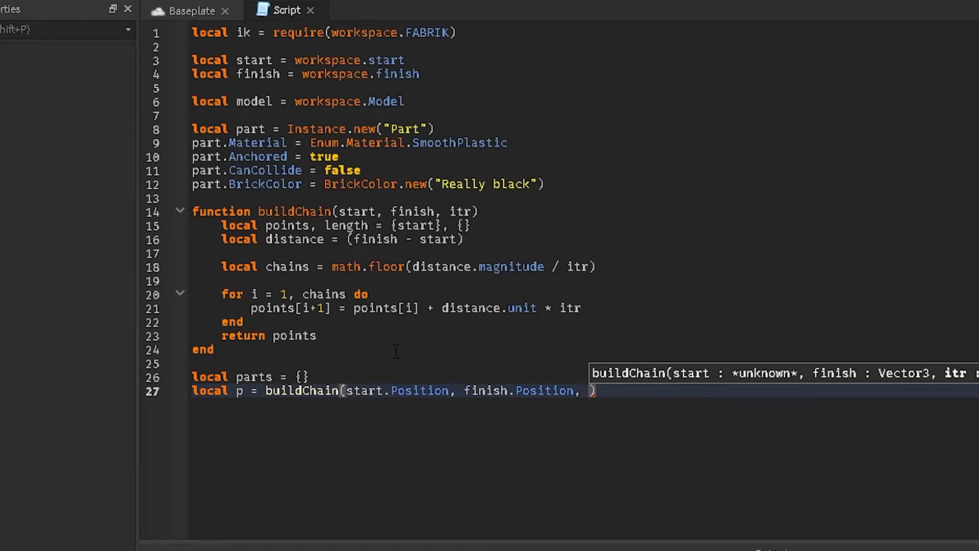
- Settle the buildChain step argument on 1 after trying 10
type("1")
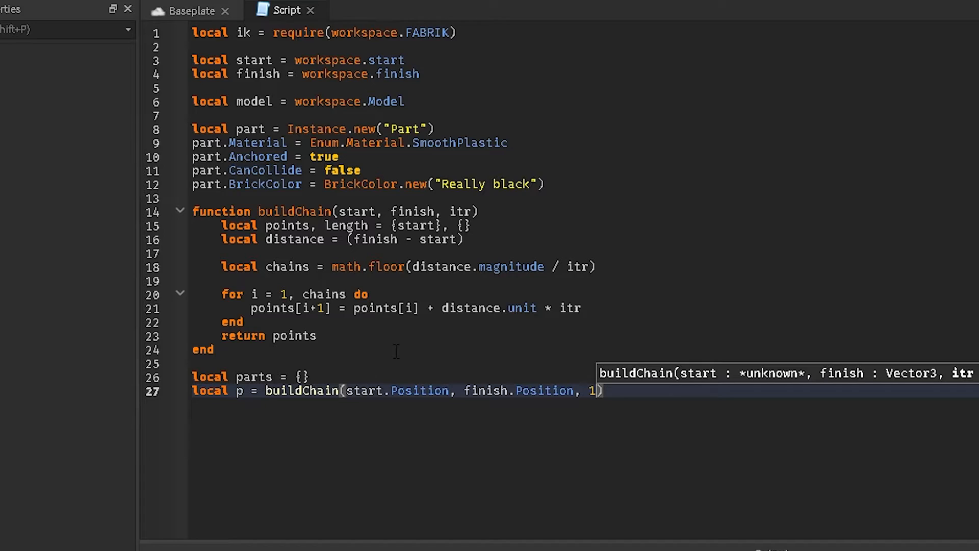
key("Backspace")
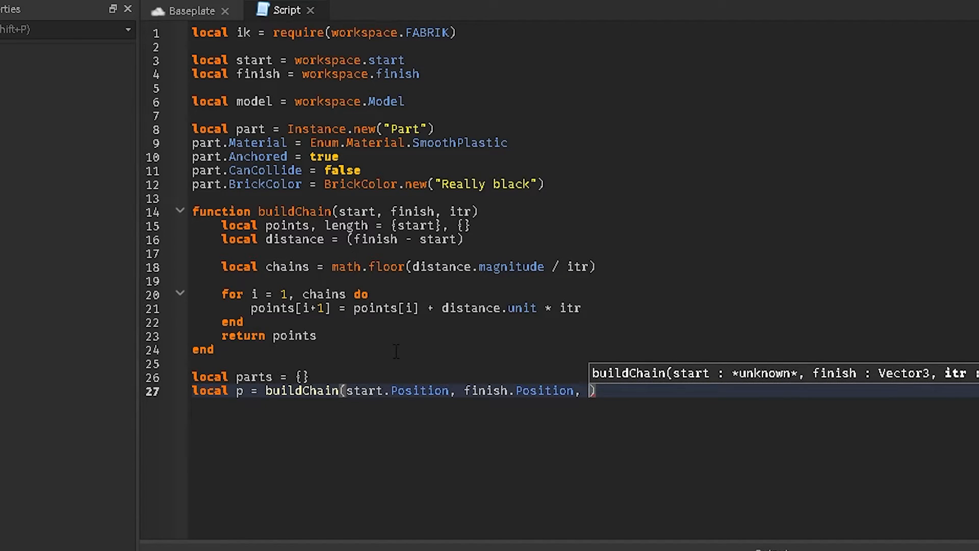
type("1")
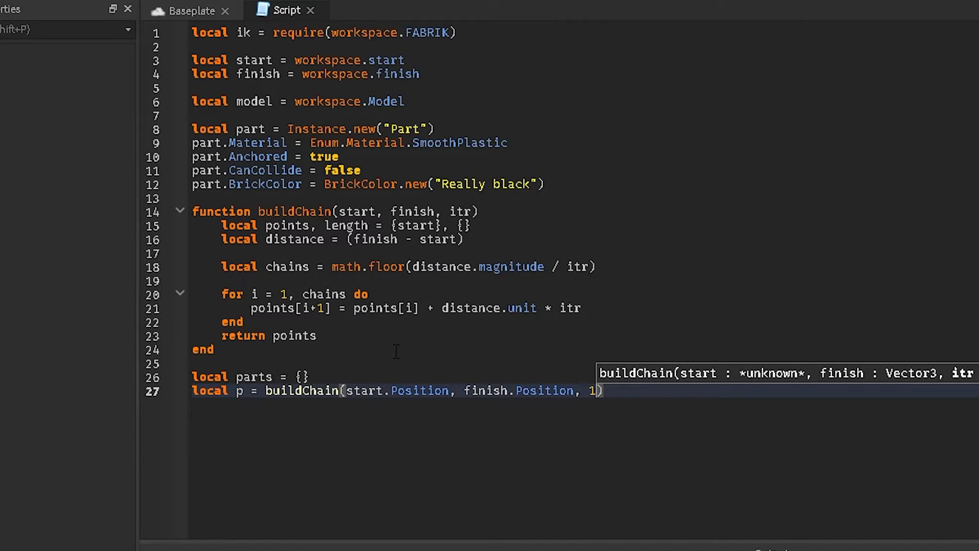
key("Backspace")
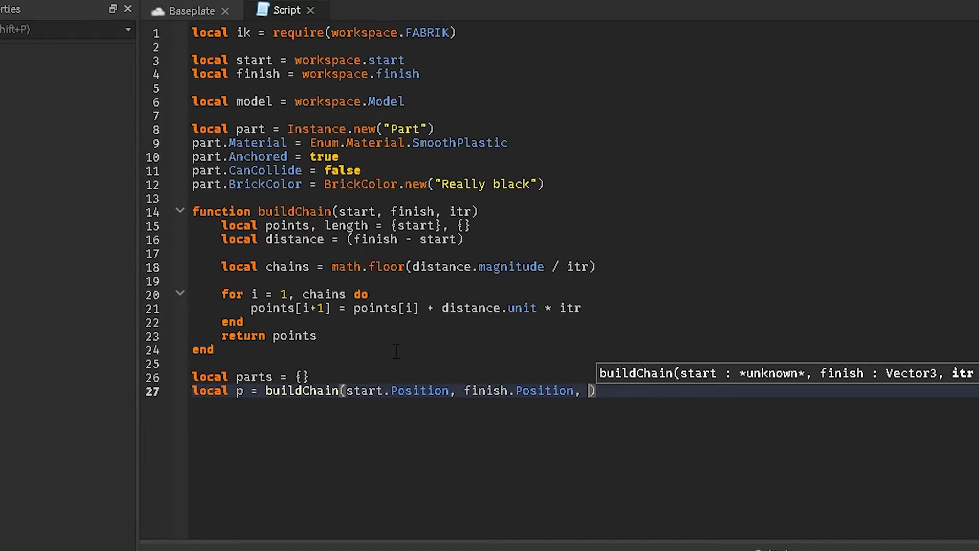
type("10")
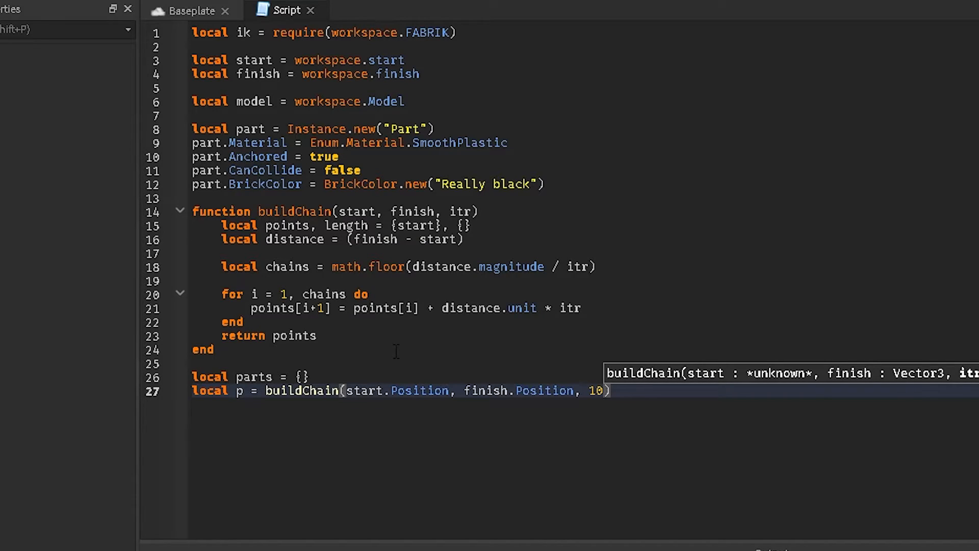
key("Backspace")
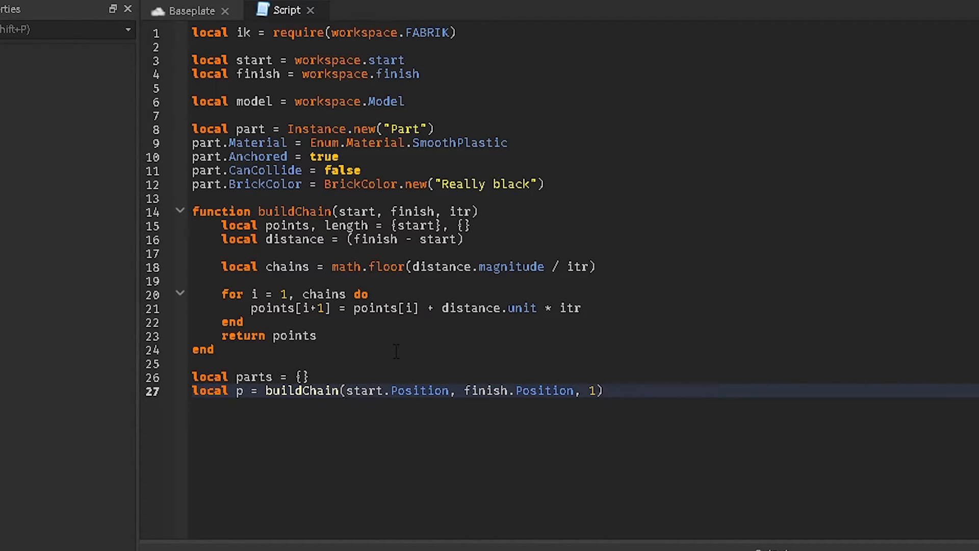
- Create local chain = ik.new(p, finish.Position)
type("local chain =")
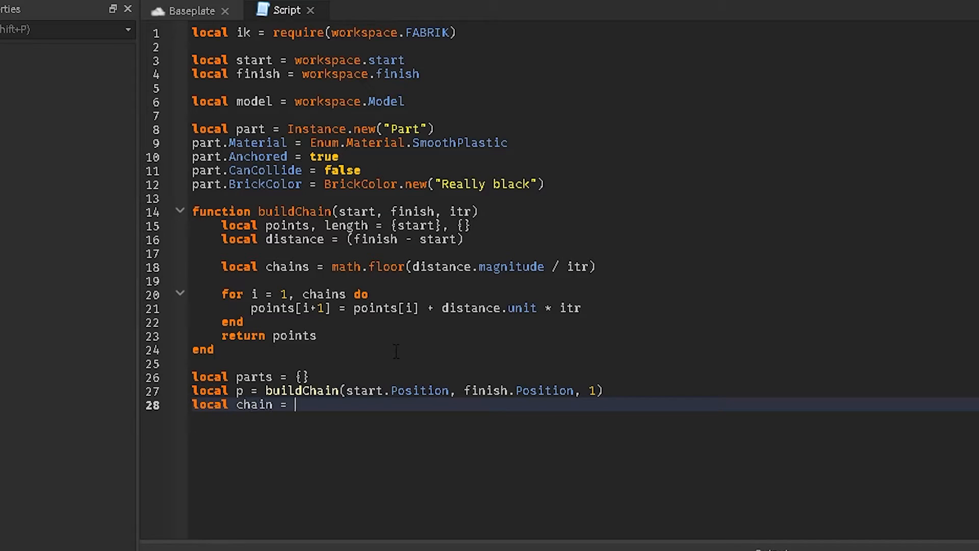
type("ik.new(")
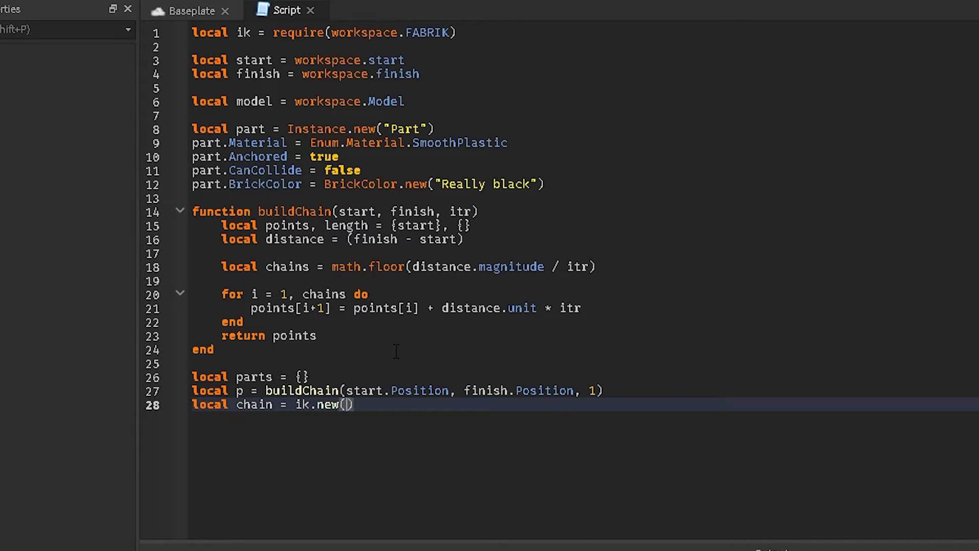
type("p,")
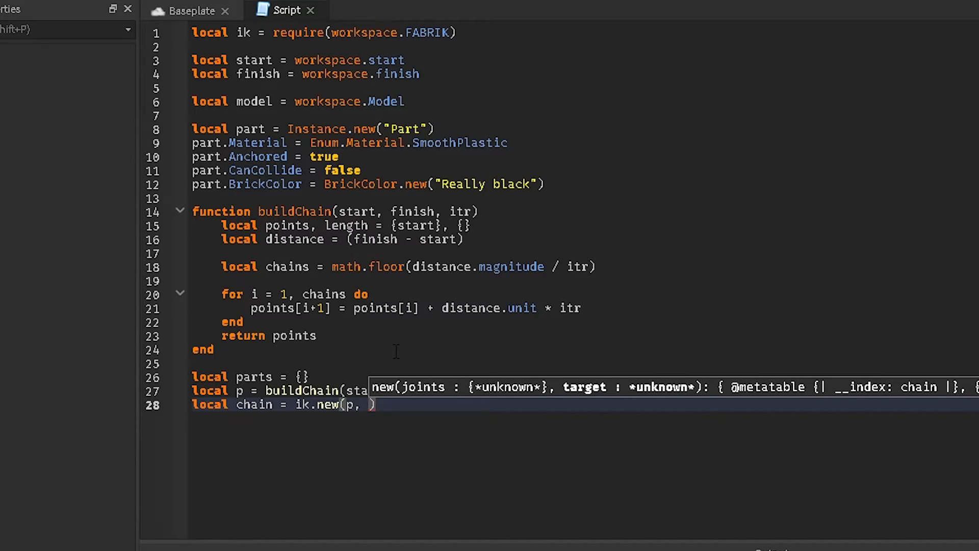
type("finish.Position)")
type("function")
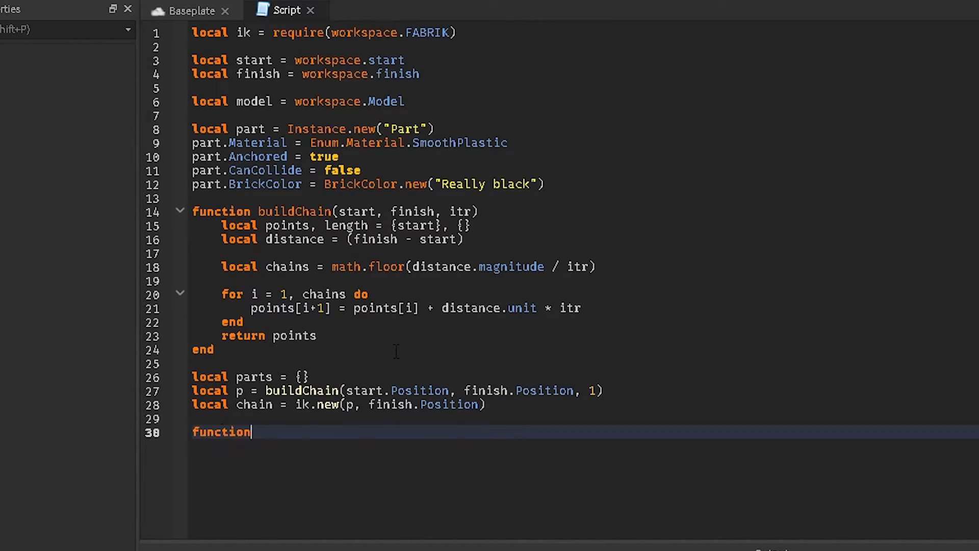
- Write update() setting chain.target = finish.Position, chain:solve(), and begin for i, _ in ipairs(chain.joints)
type("update()")
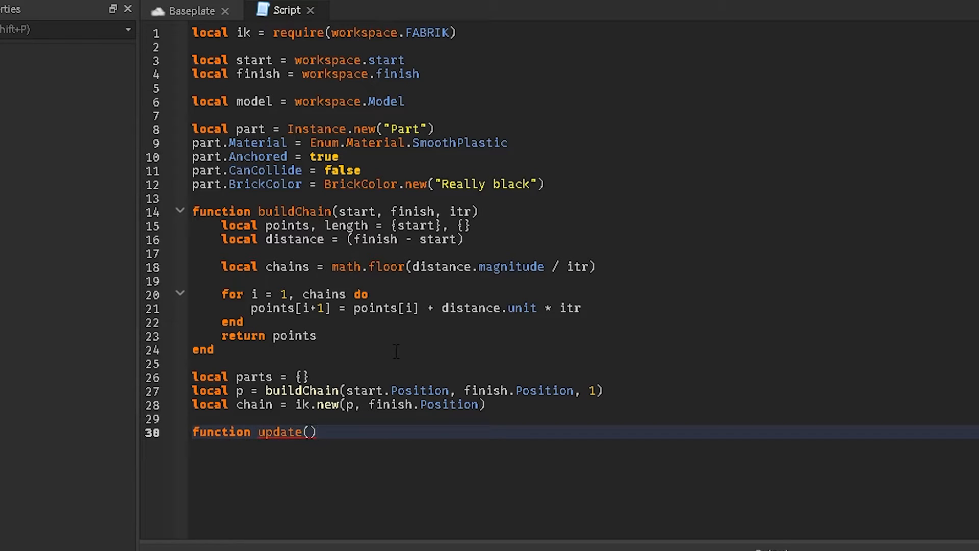
type("chain.target")
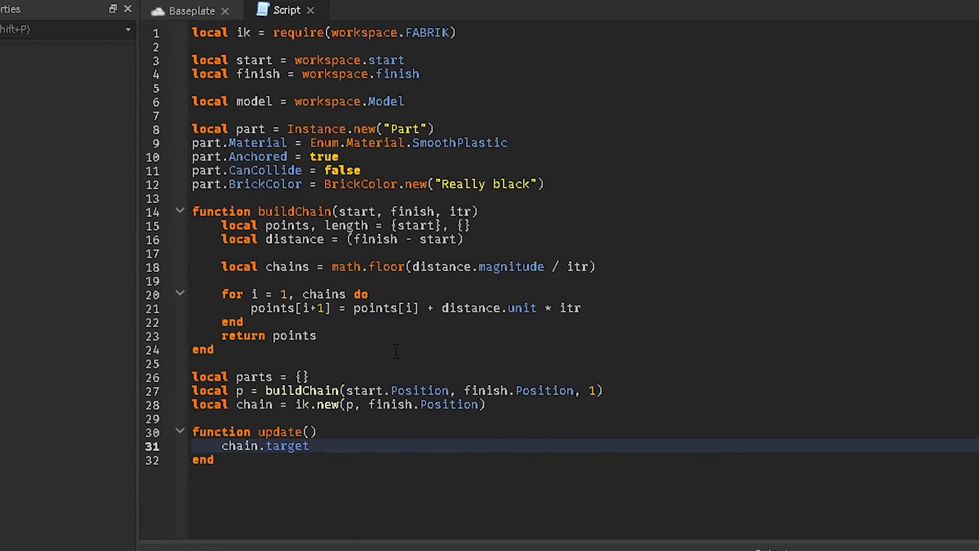
type("= finish.po")
type("chain")
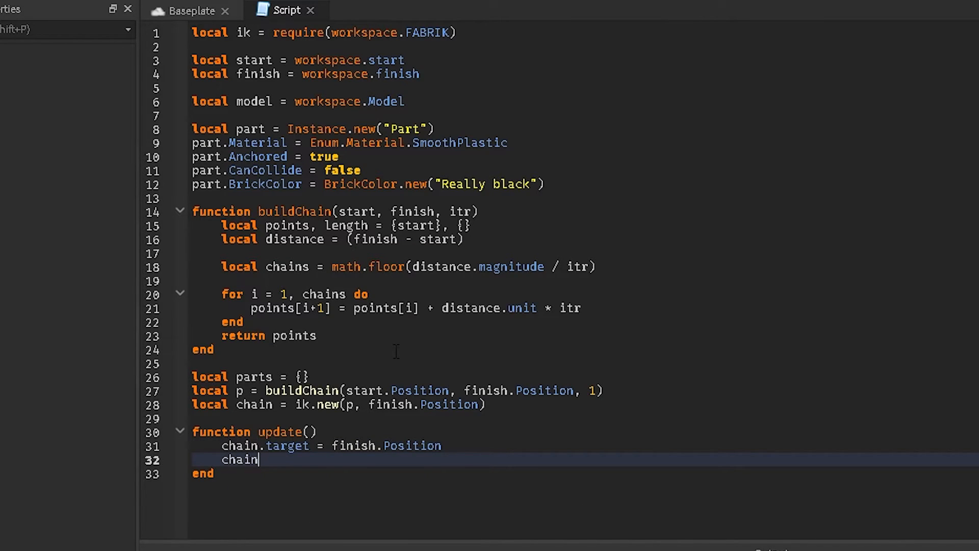
type(":solve()")
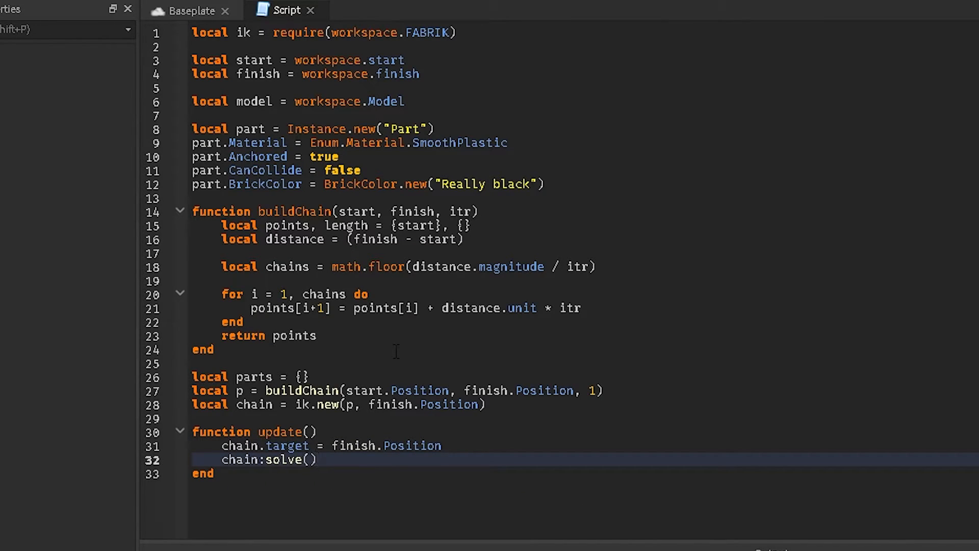
type("for i")
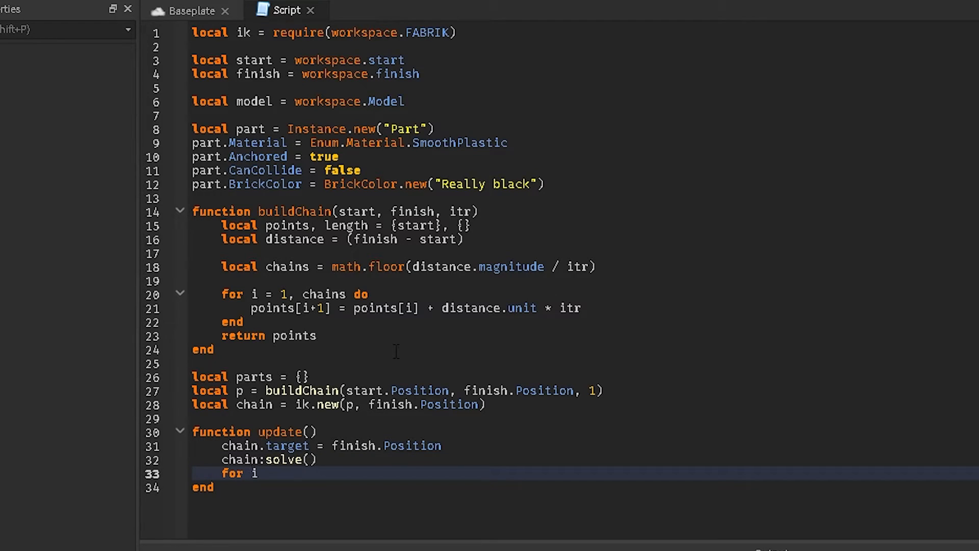
type(", _ in op")
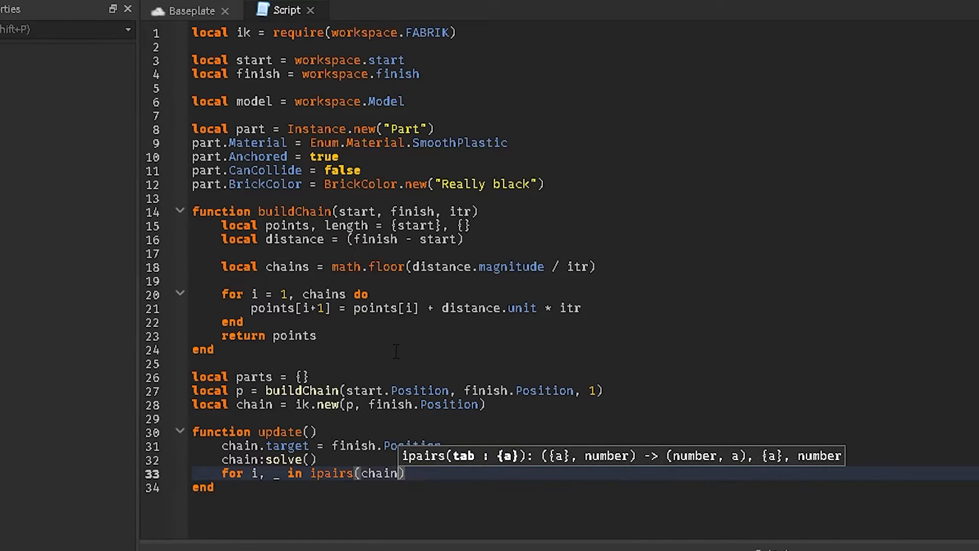
type(".")
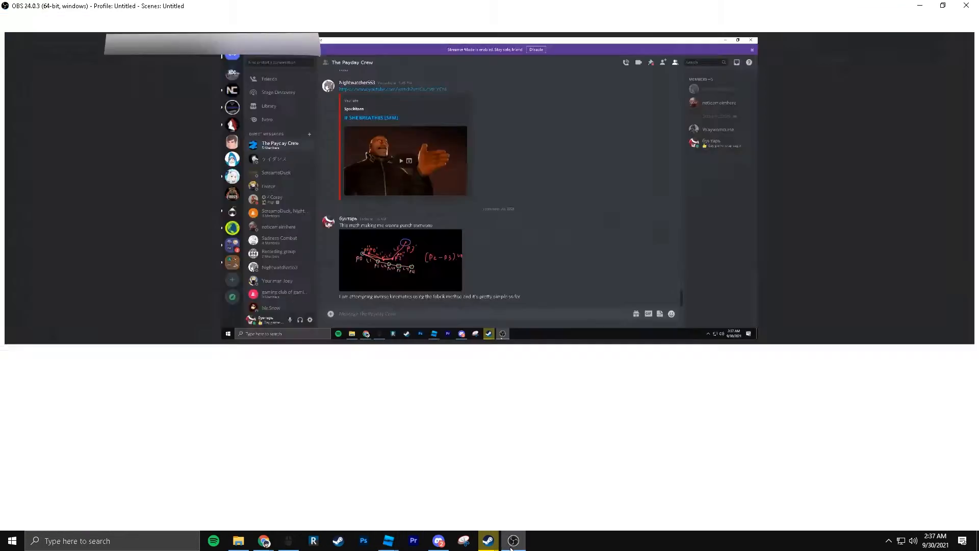
- Switch back from OBS to the Roblox Studio window
left_click(313, 540)
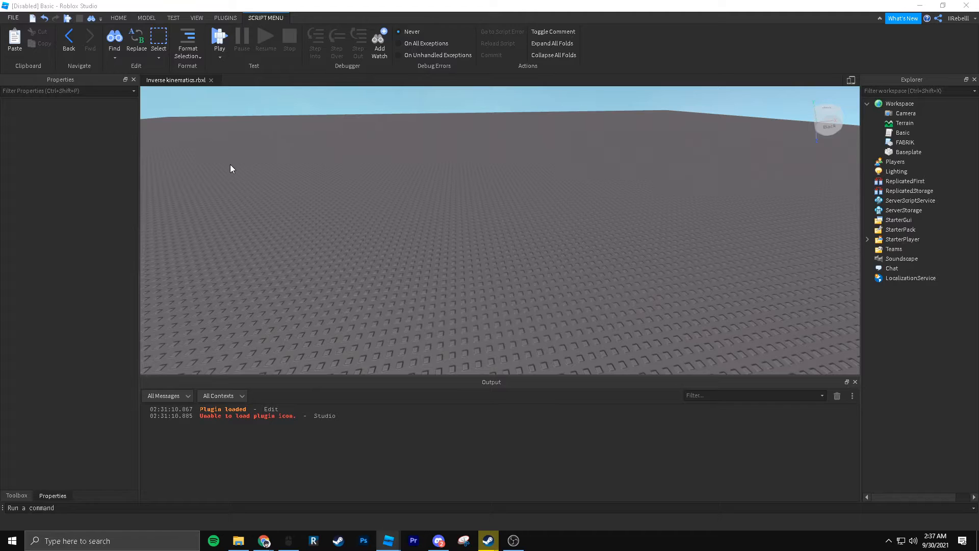
- Close the joints for loop with do/end, checking the place view and returning to the script
left_click(118, 17)
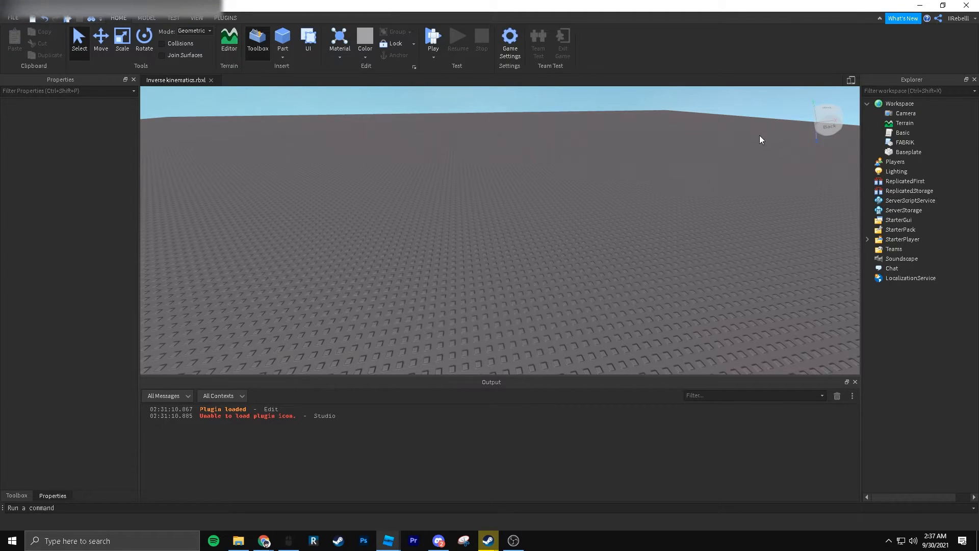
mouse_move(930, 6)
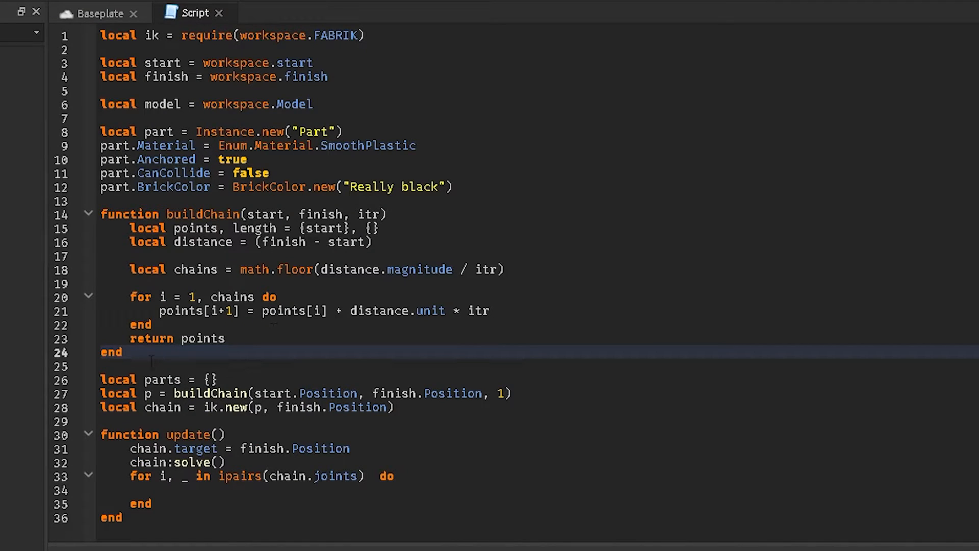
left_click(124, 351)
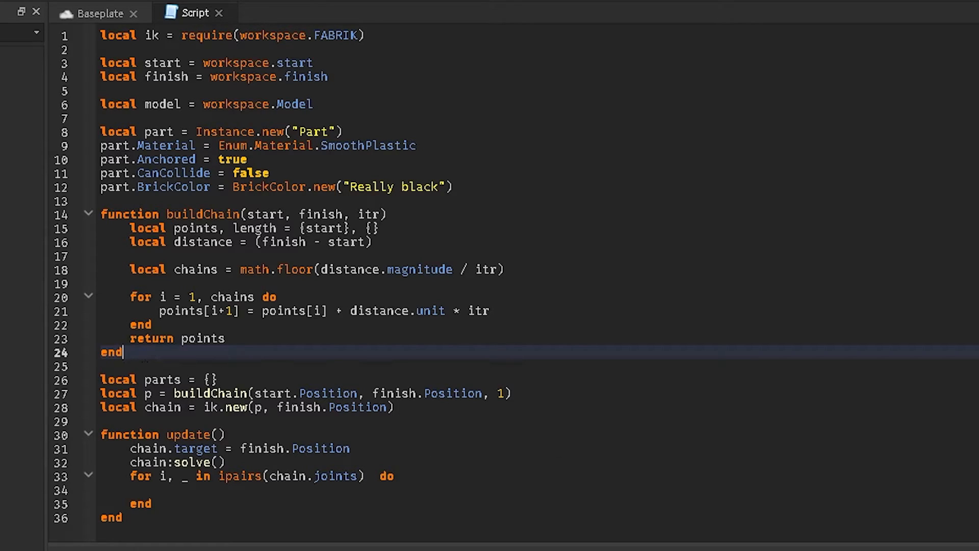
mouse_move(124, 352)
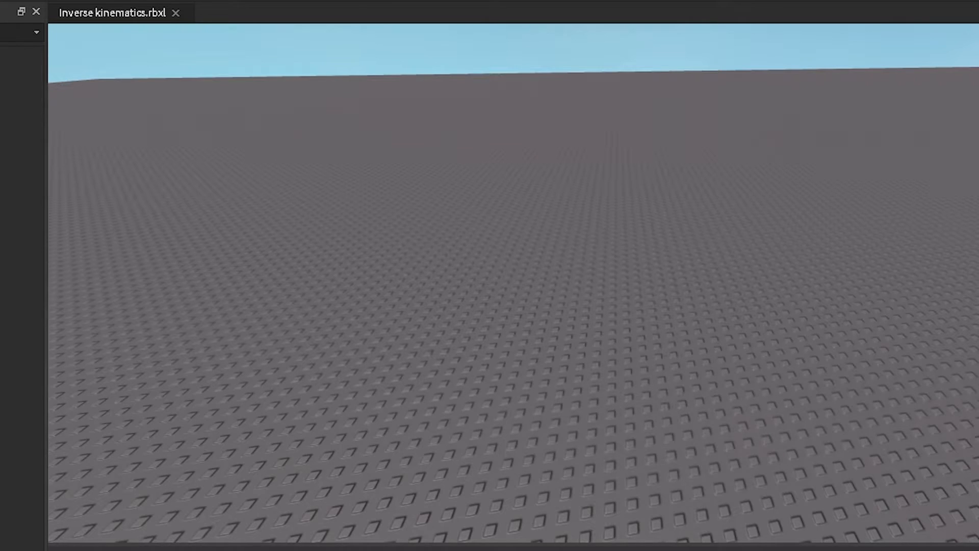
left_click(194, 13)
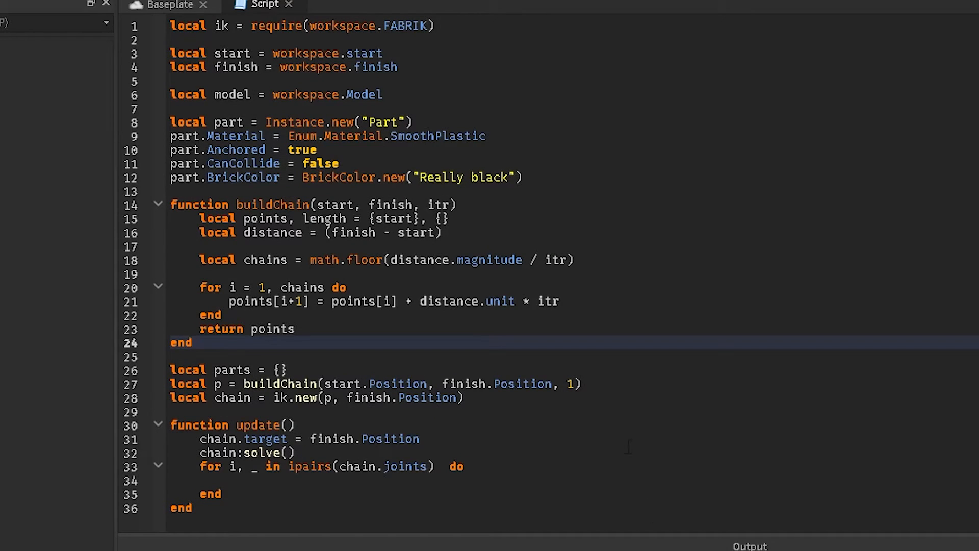
- Inside the loop compute local n = (i == #chain.joints) and i or i + 1
left_click(259, 410)
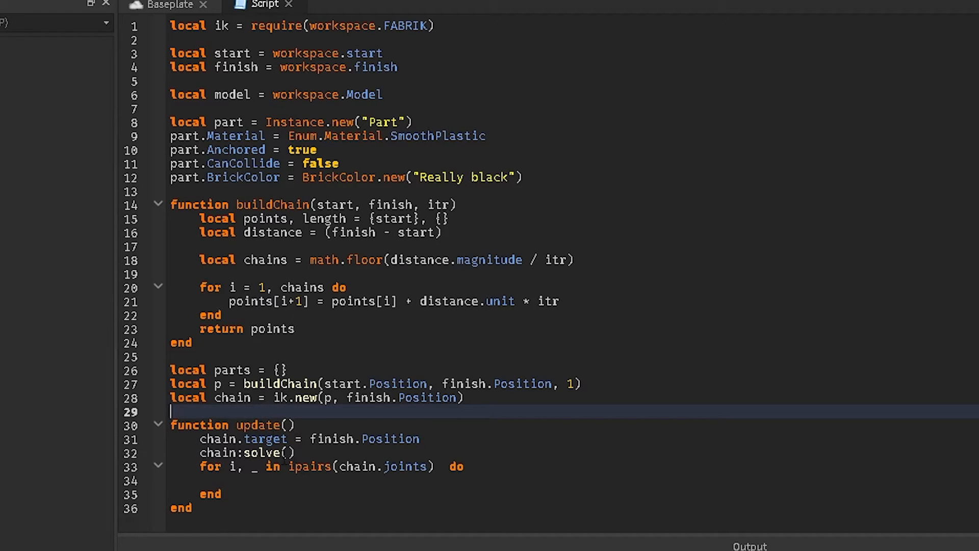
left_click(231, 480)
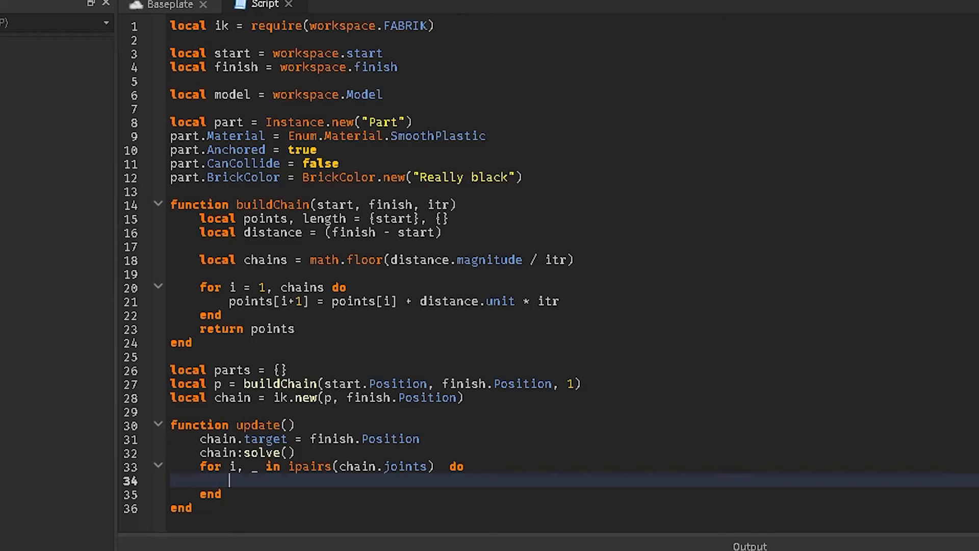
type("local n = i <")
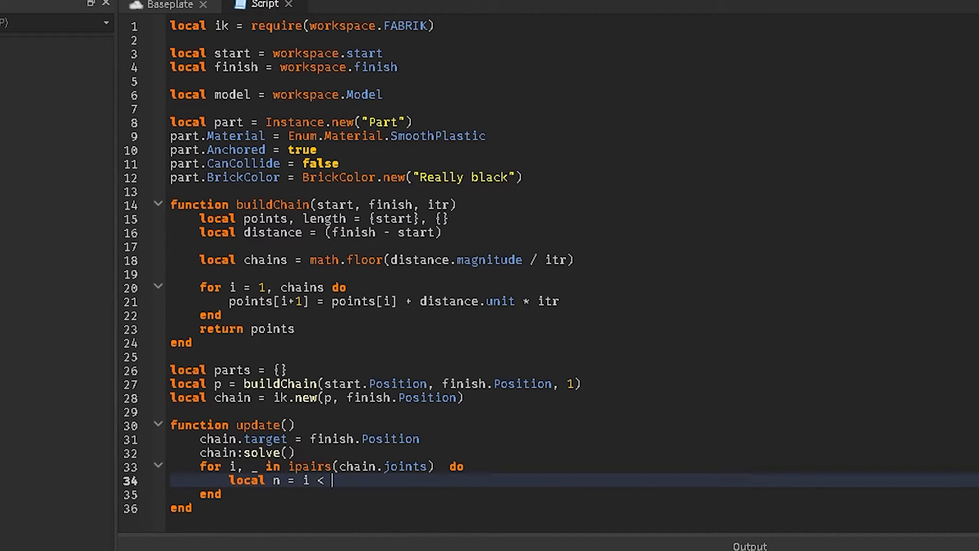
type("#chain")
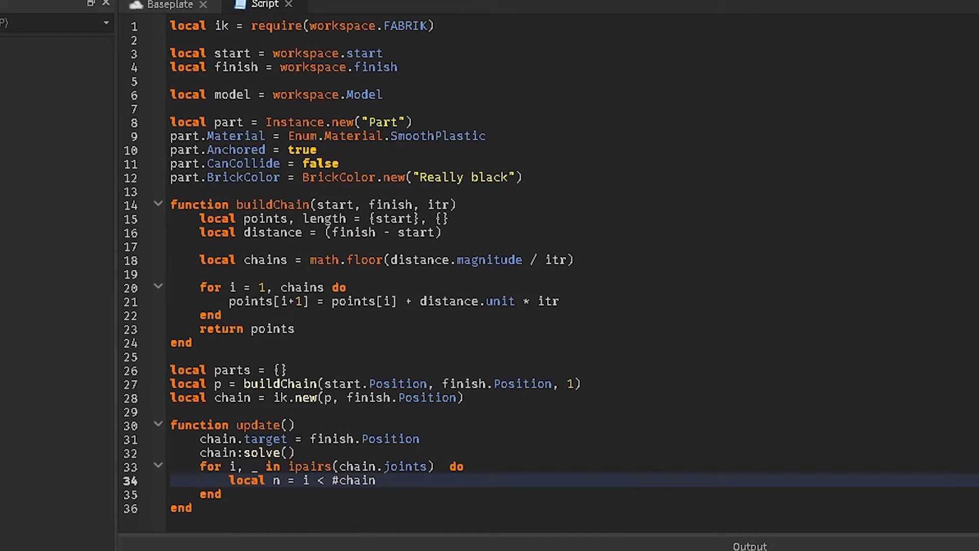
type(".joints the")
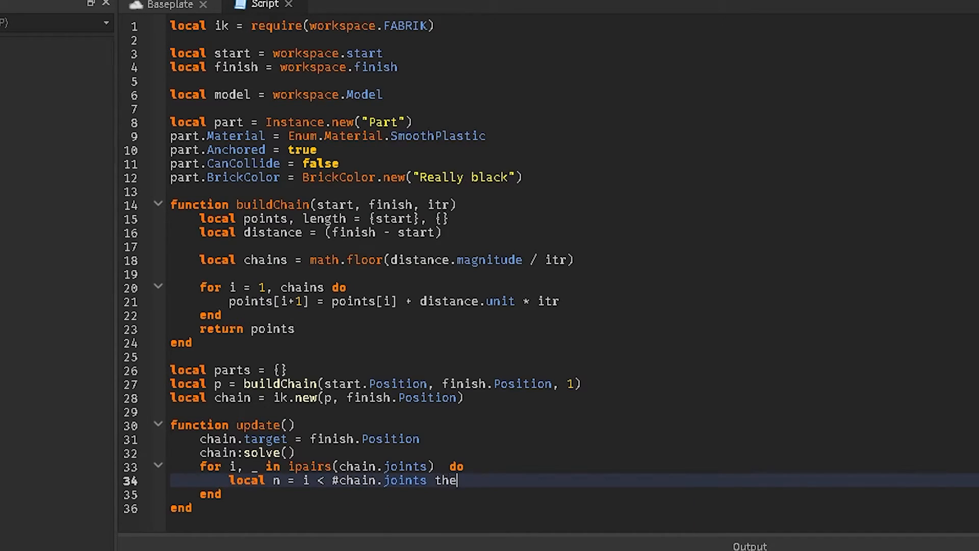
type("n")
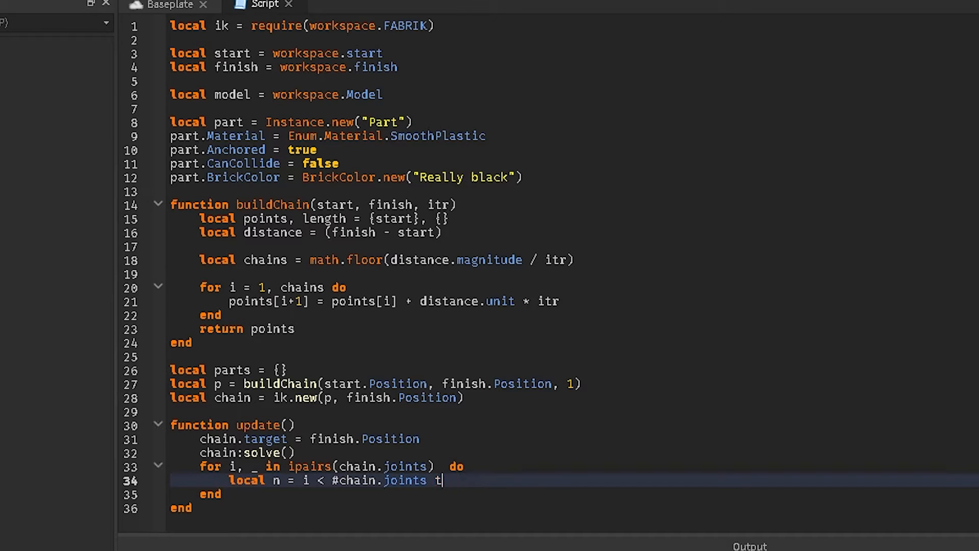
type("and i + 1")
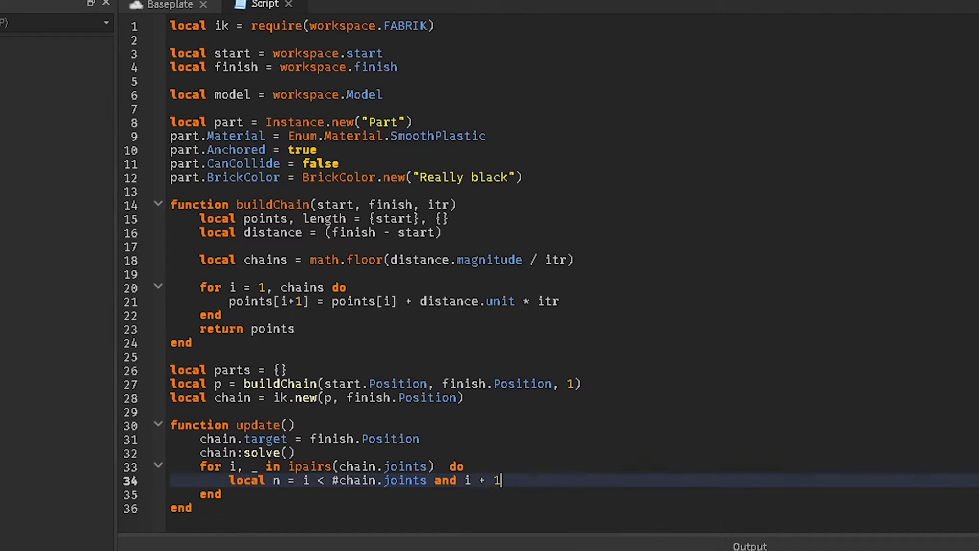
type("if n then")
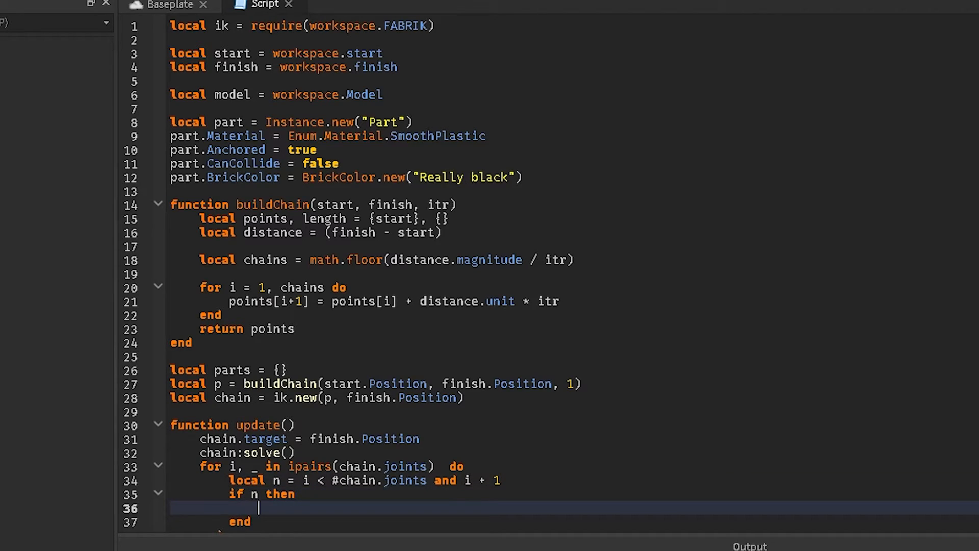
- Compute local v = chain.joints[n] - chain.joints[i]
type("local v = cjain")
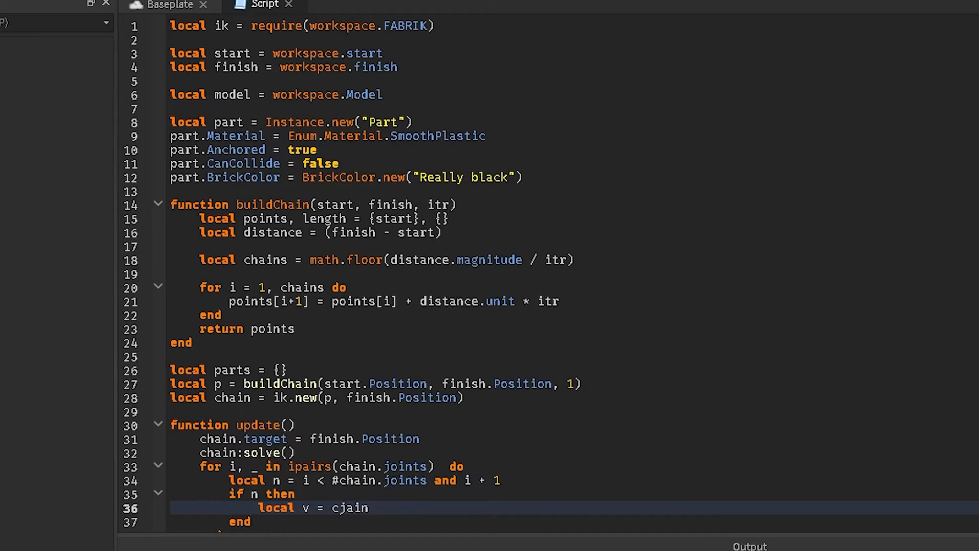
type("chain.Jo")
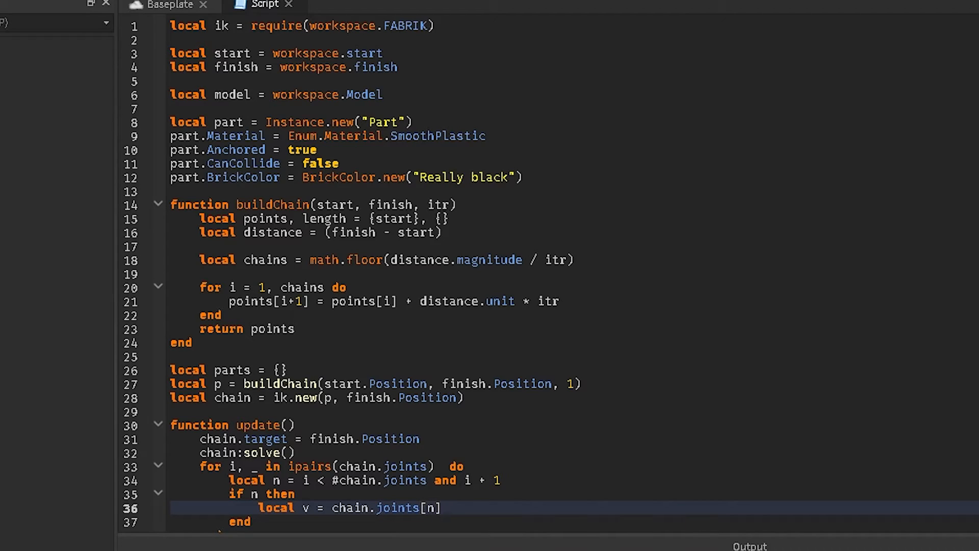
type("- chain.joints")
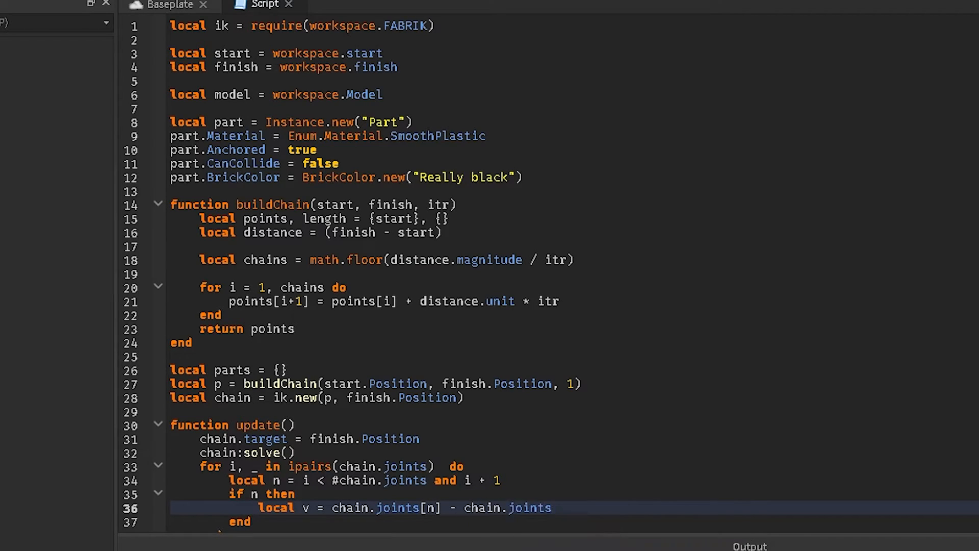
type("[i]")
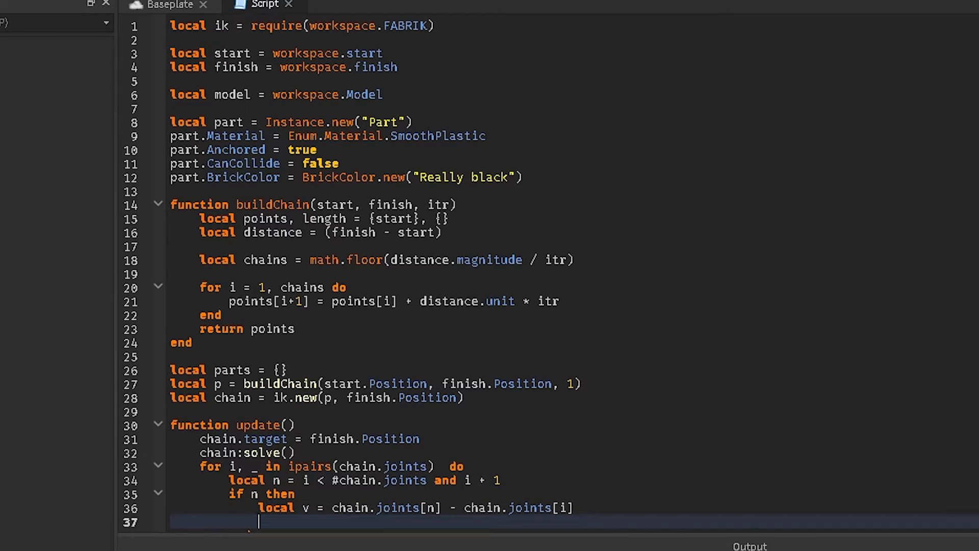
- If parts[i] is missing, clone part into parts[i] parented to model
type("if not parts")
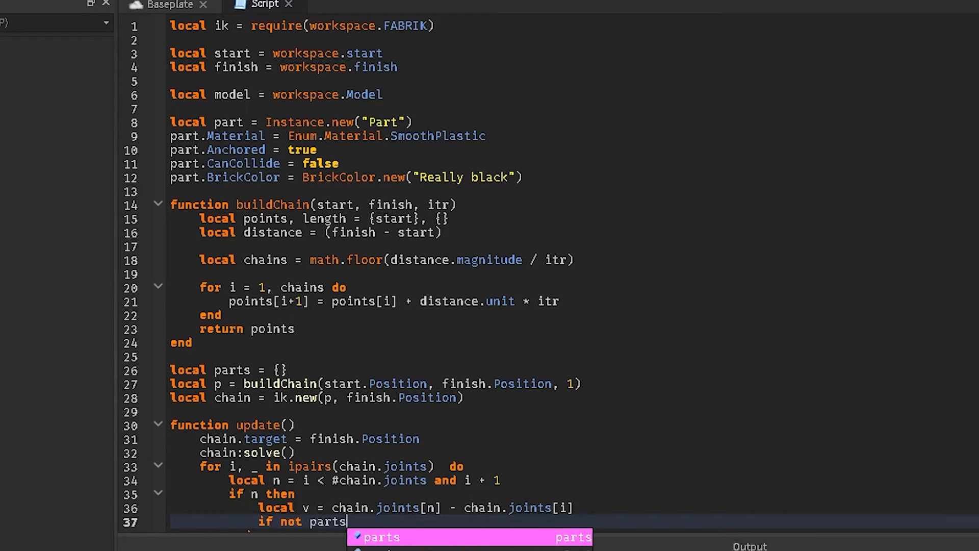
type("[i] then parts[i] = part")
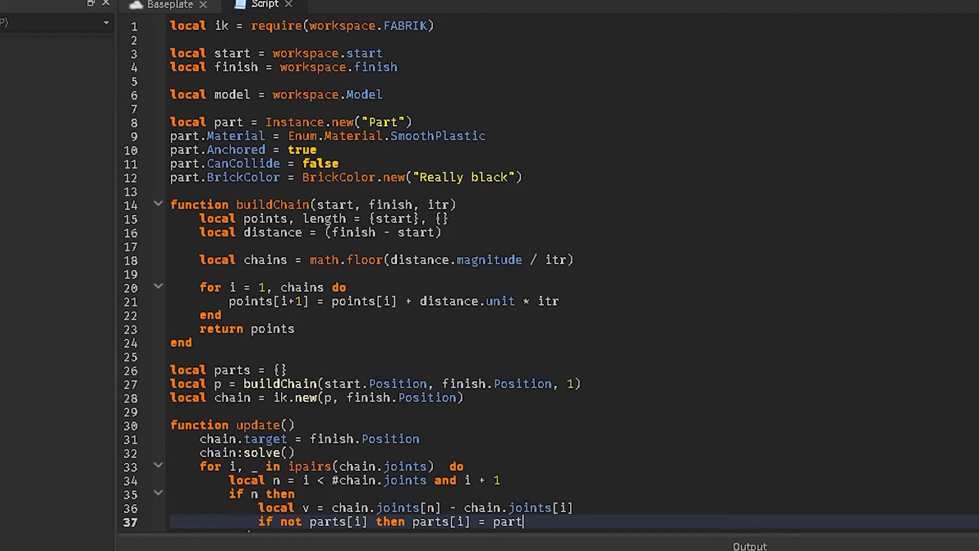
type(":Clone(); p")
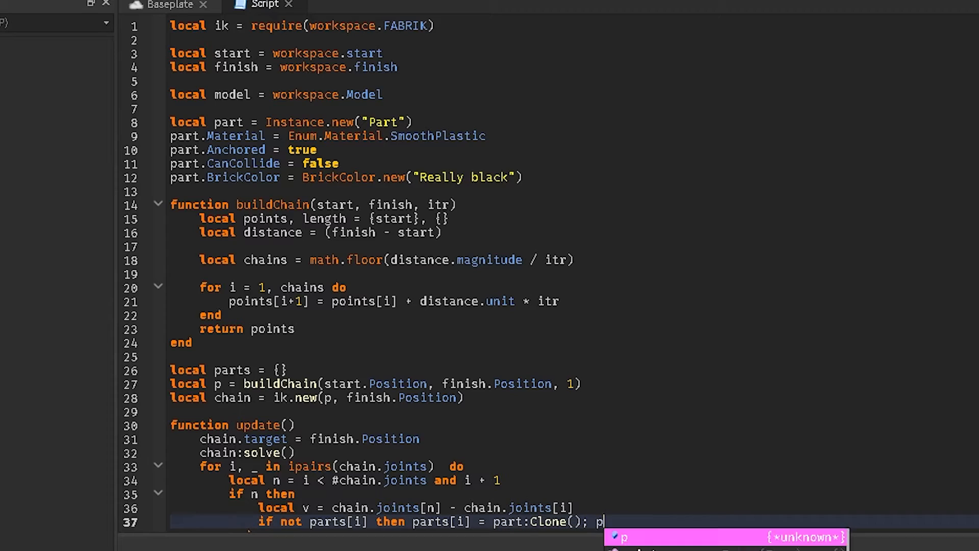
type("arts{i")
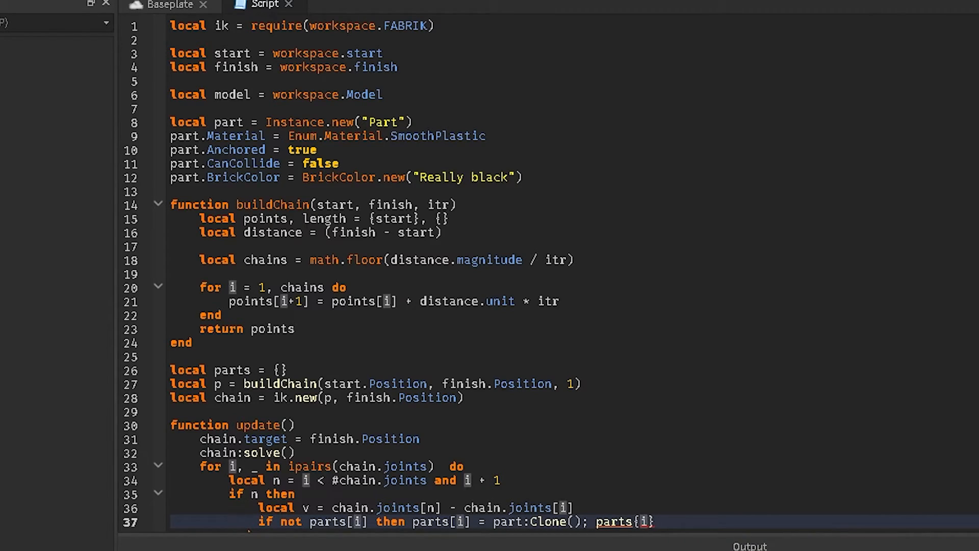
type("p")
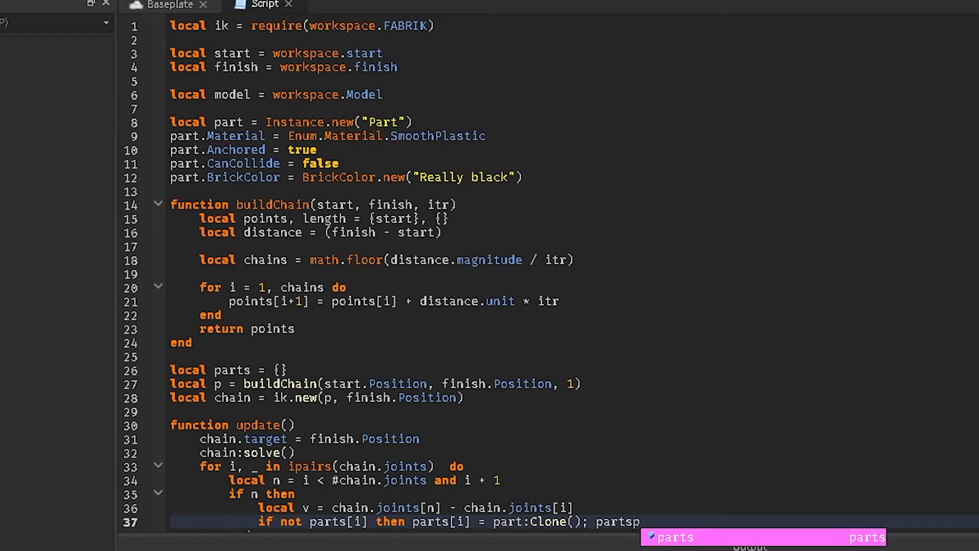
type(".Parent = model")
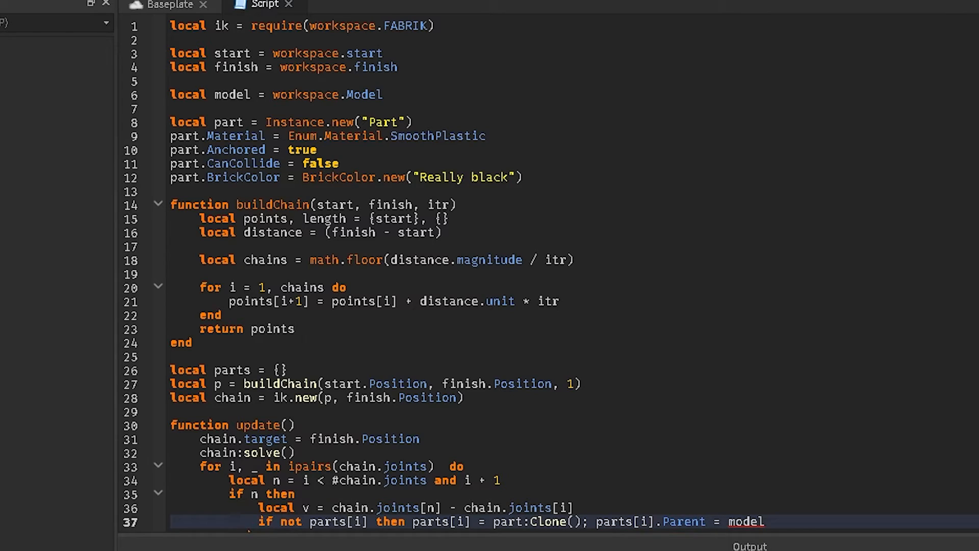
type("end")
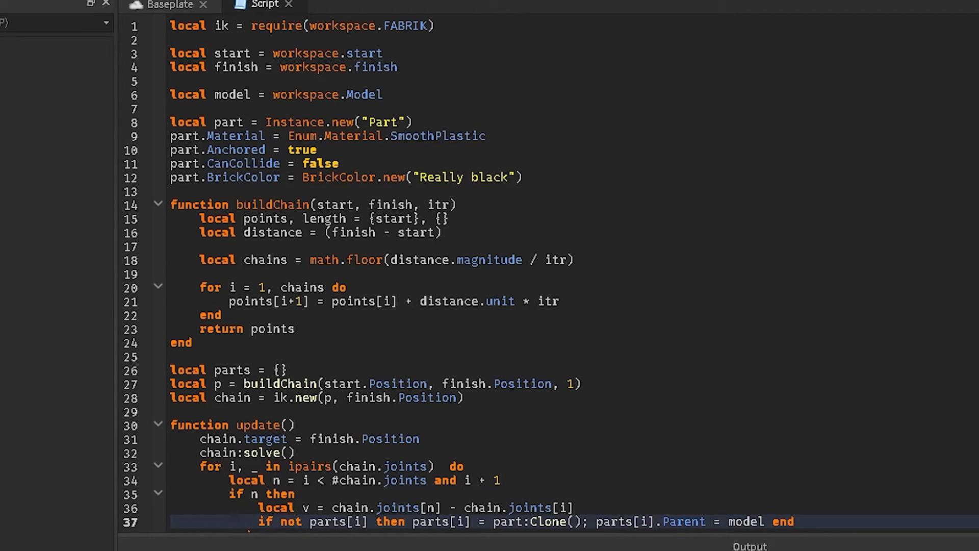
type("parts[i].Size =")
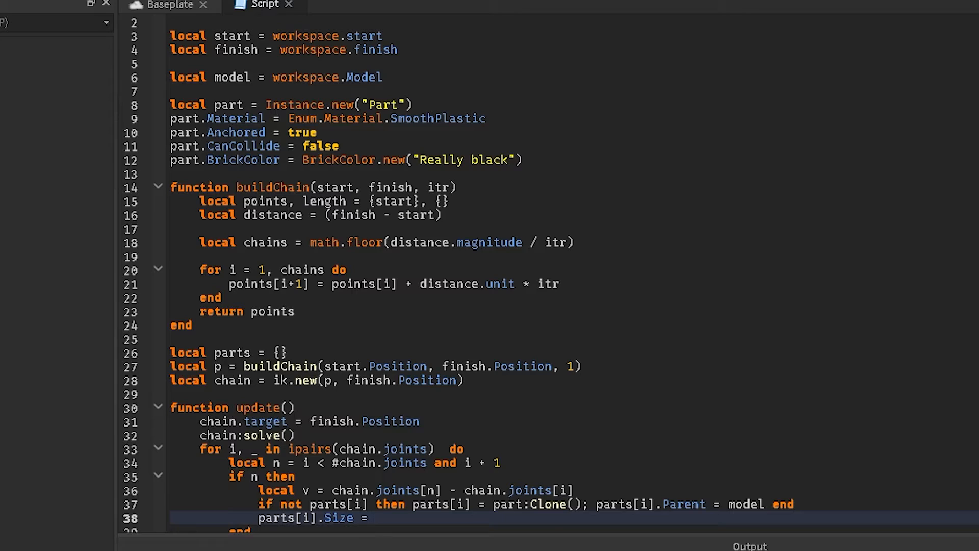
- Set parts[i].Size = Vector3.new(.1, .1, v.magnitude)
type("Vector3.new()")
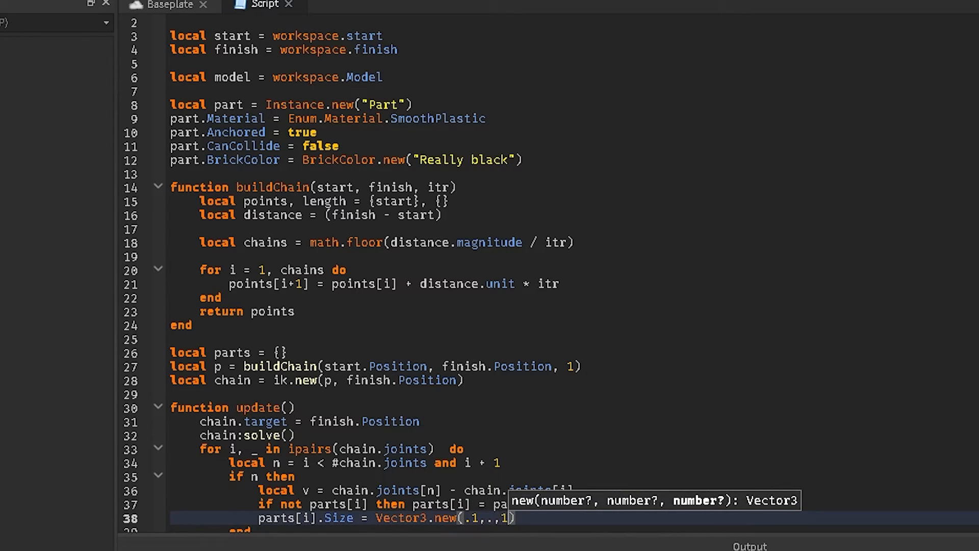
type("1")
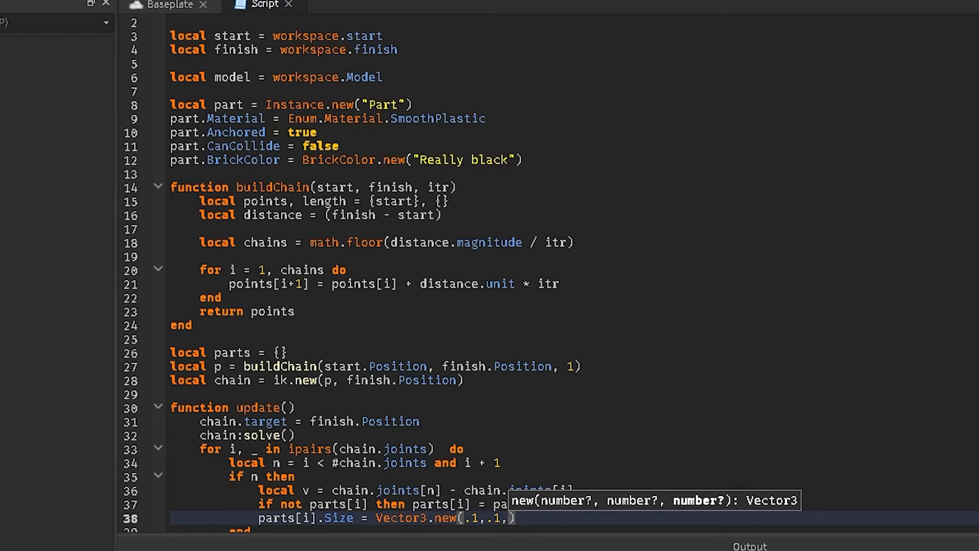
type("v.magnitude")
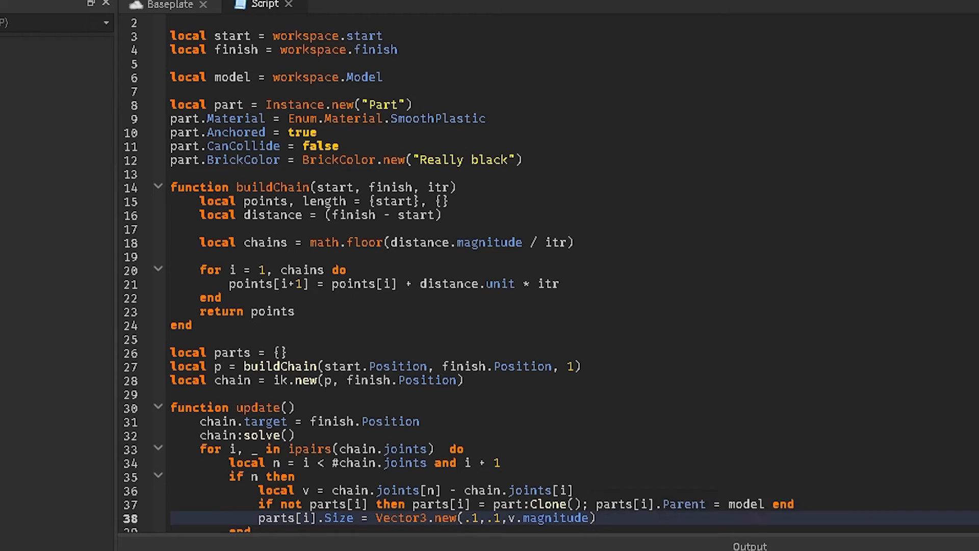
type("parts[i].")
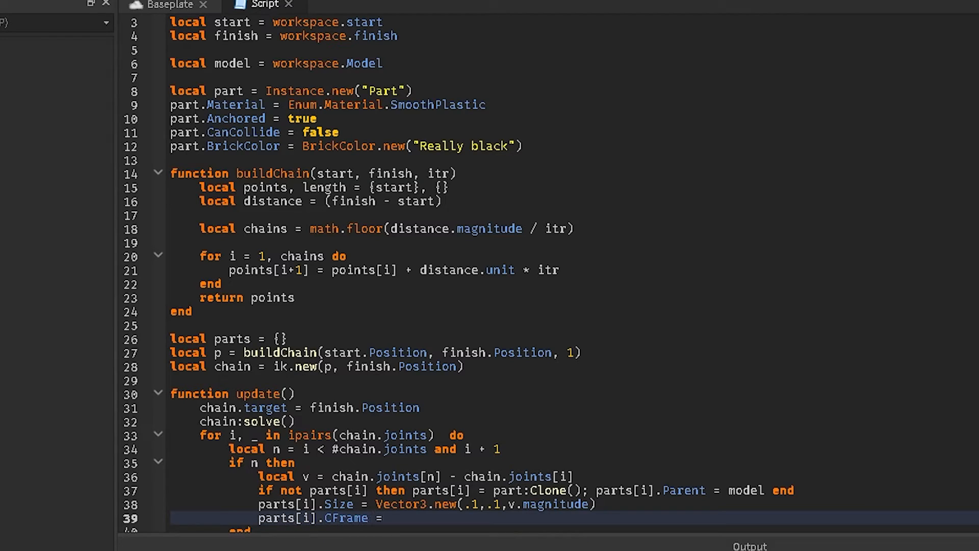
- Set parts[i].CFrame = CFrame.new(chain.joints[i] + v/2, chain.joints[n]) and call update()
type("CFrame")
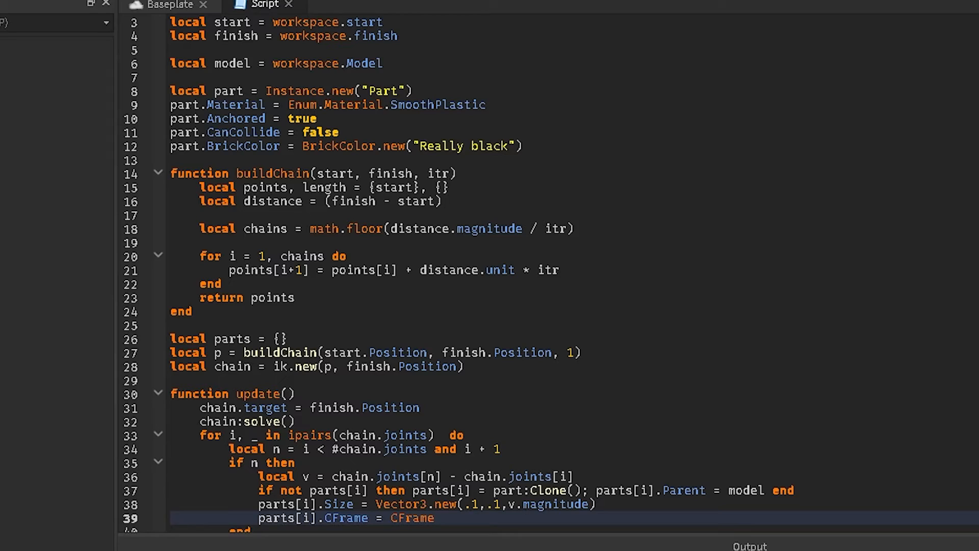
left_click(434, 518)
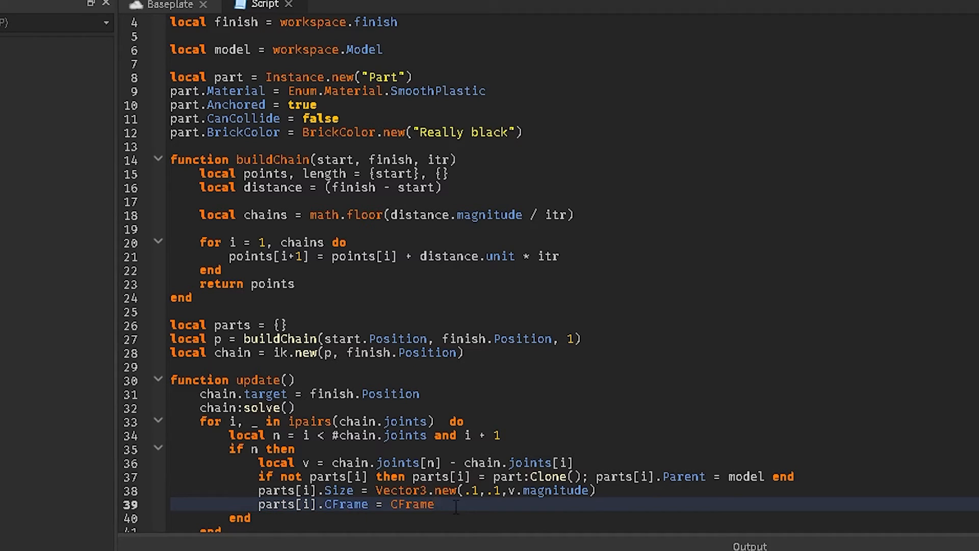
type("new(cha")
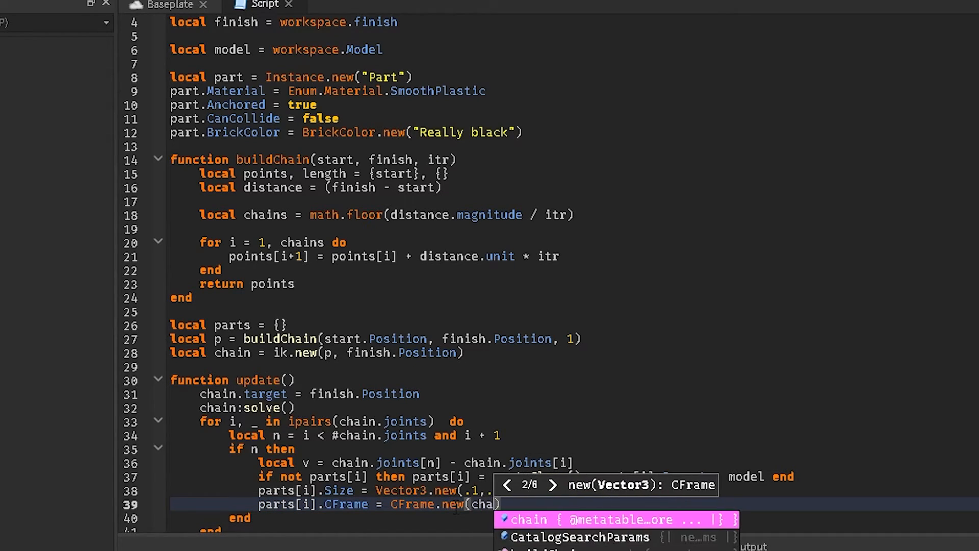
type("chain.joints[]")
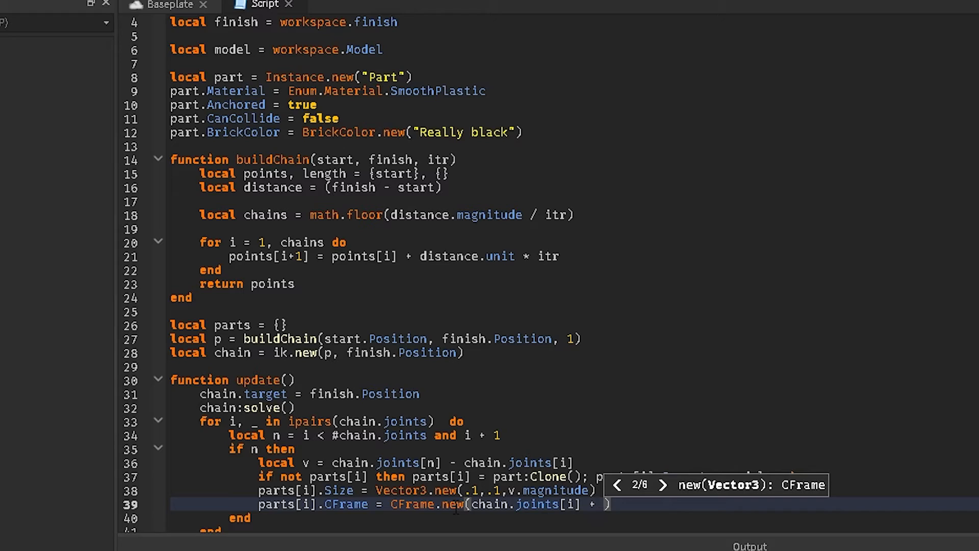
type("v/2, chain.joints[n")
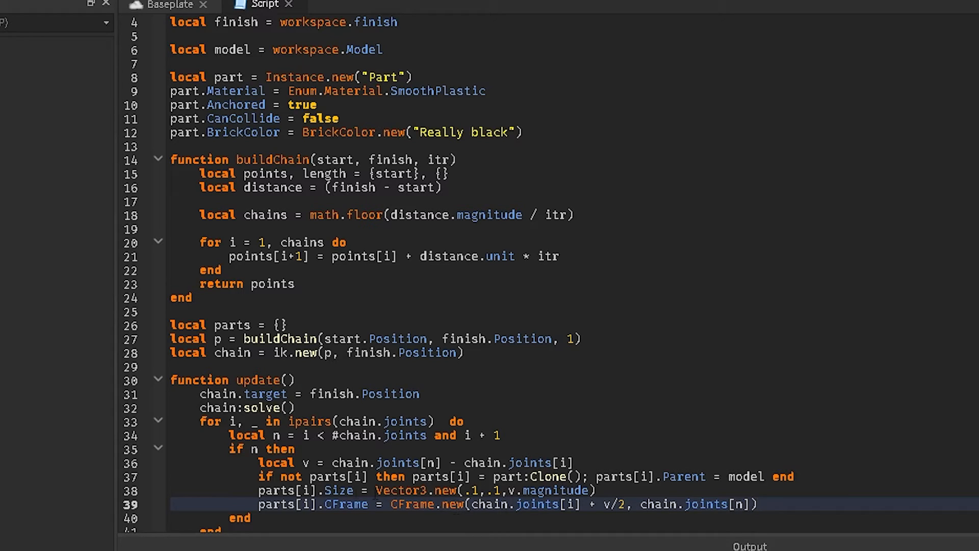
type("update();")
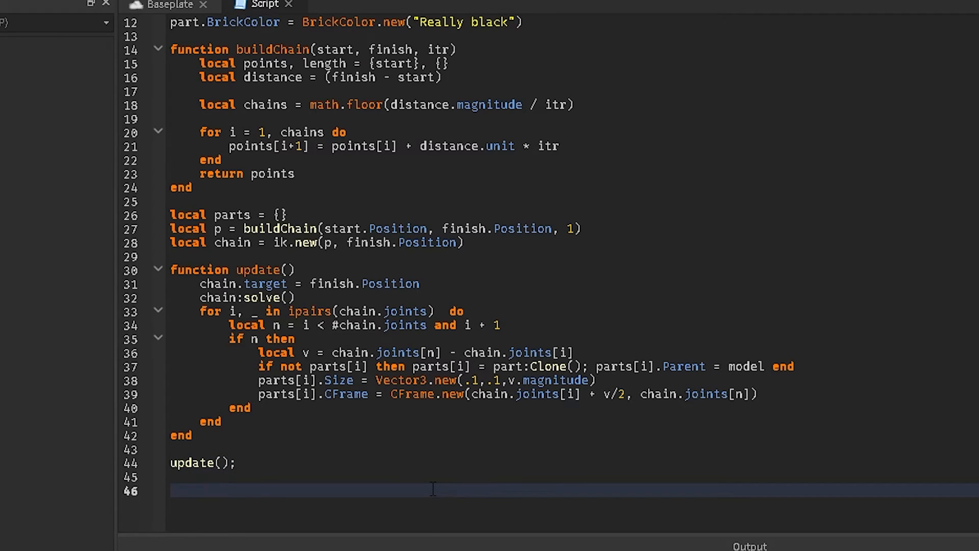
- Connect finish.Changed and start.Changed to update so the cable redraws on movement
type("finish.Changed")
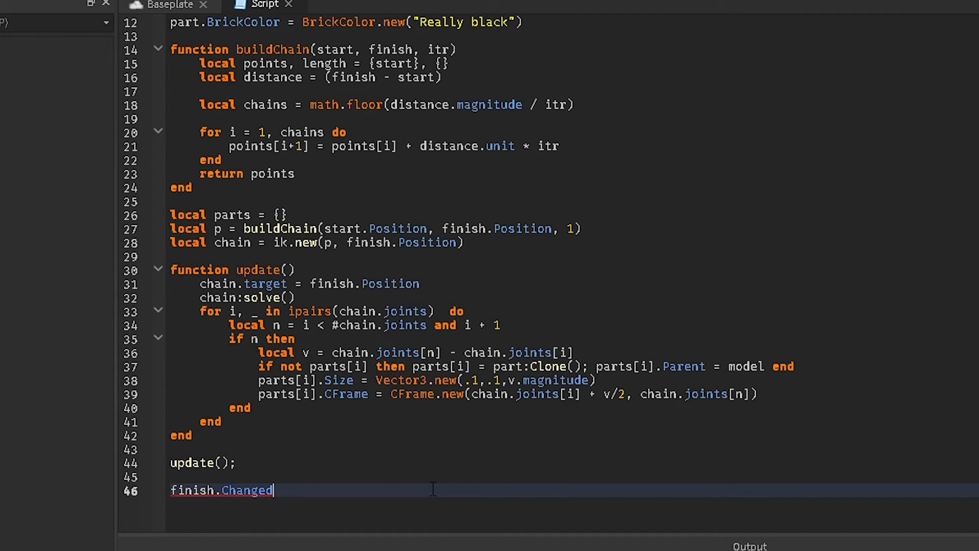
type(":Connect(update")
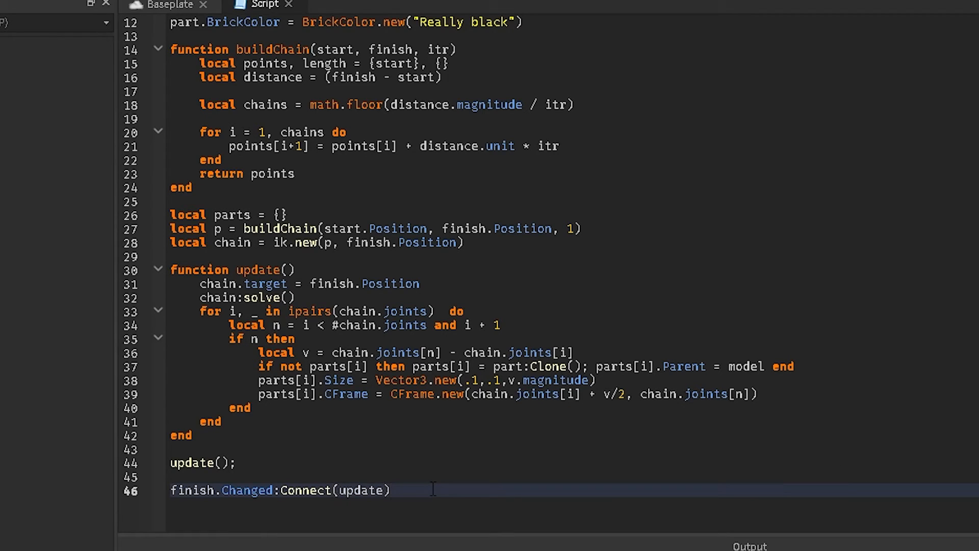
type("start.ch")
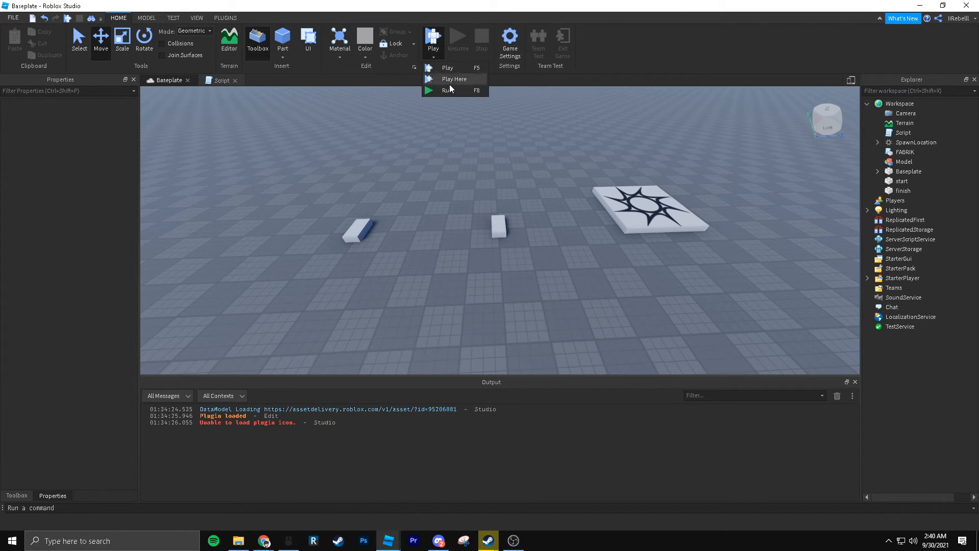
- Run the scene and lift the finish part so the black cable bends to follow it
left_click(448, 91)
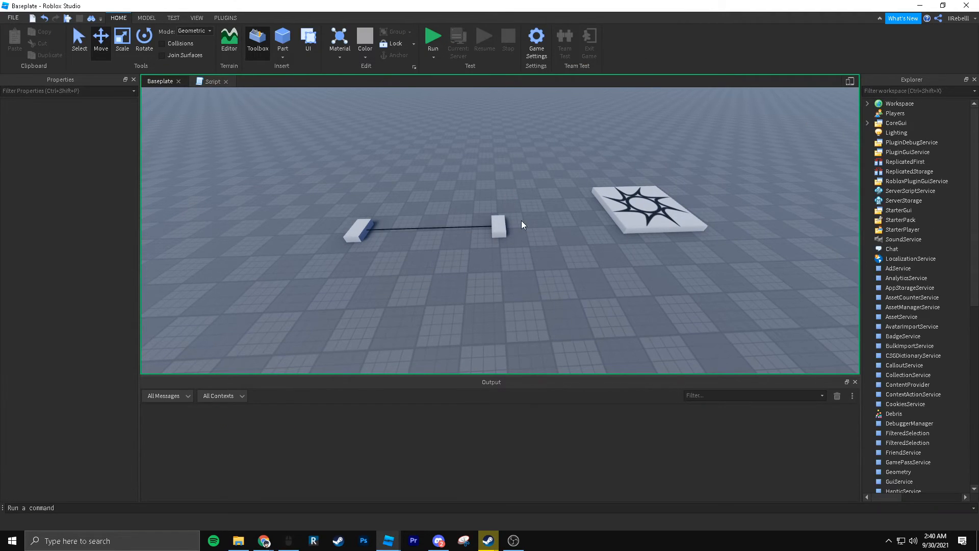
left_click(432, 38)
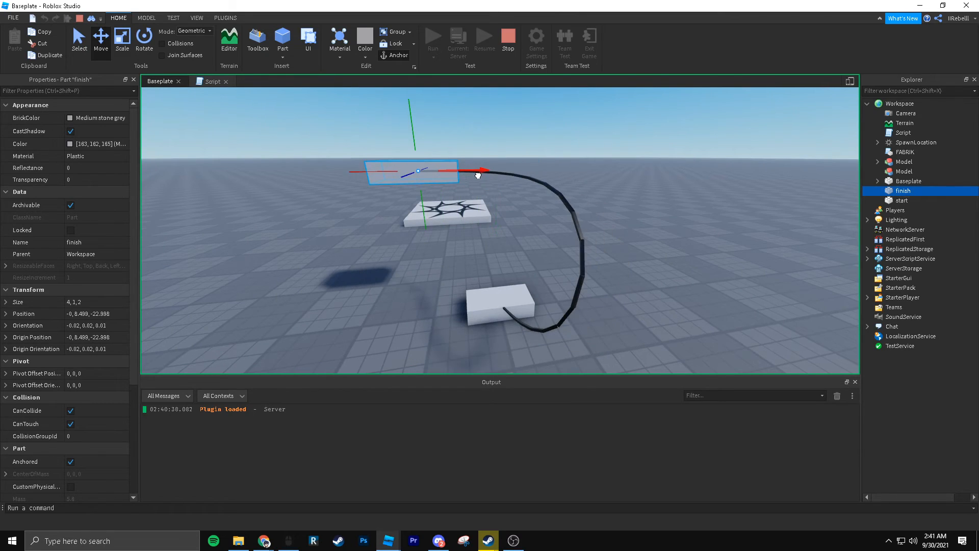
left_click(213, 82)
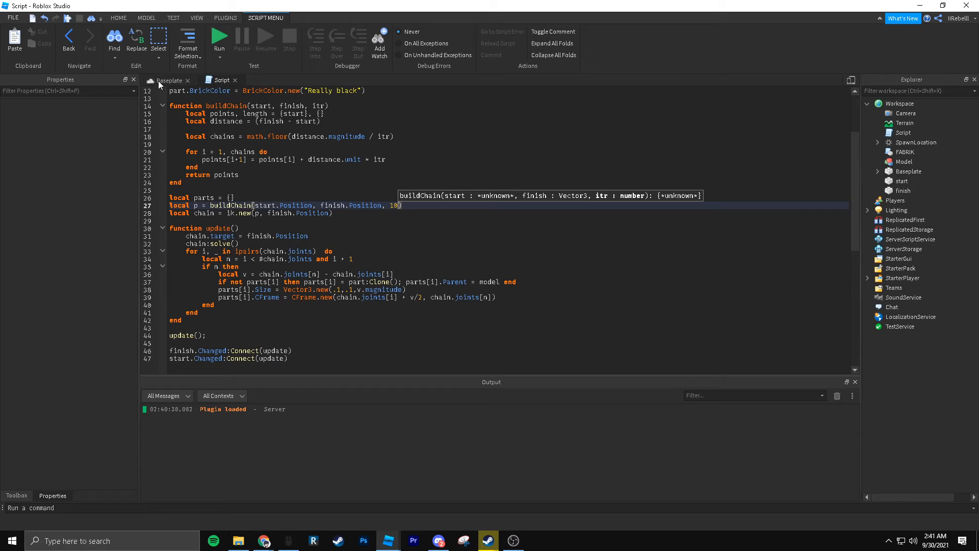
- Edit the spacing argument of buildChain on line 27 and return to the 3D viewport
key("BackSpace")
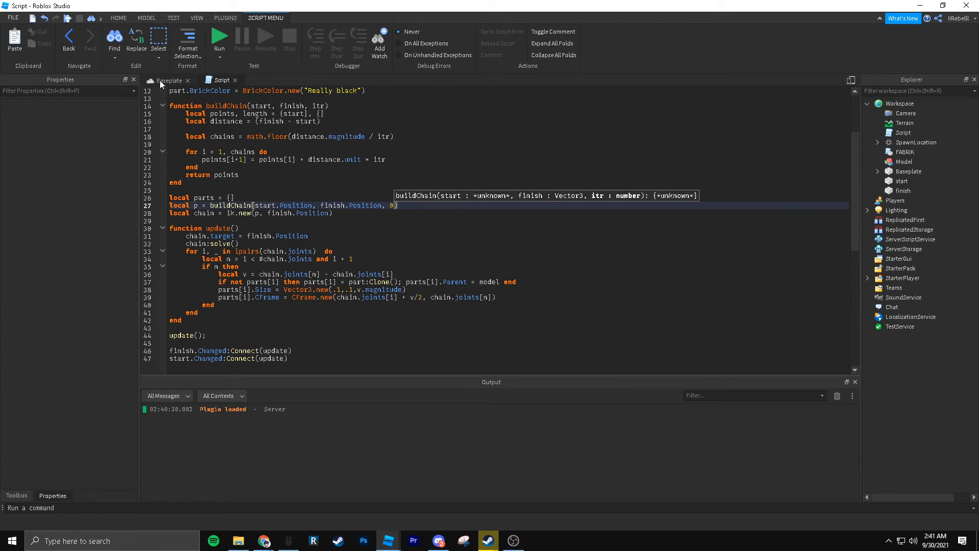
left_click(166, 80)
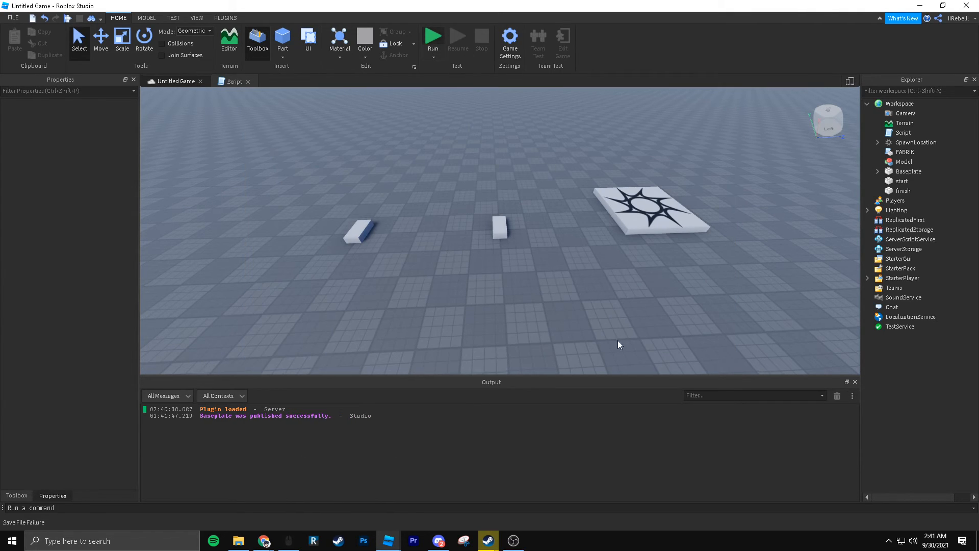
- Run the scene, hit a script timeout inside buildChain, and stop the failed test
left_click(433, 36)
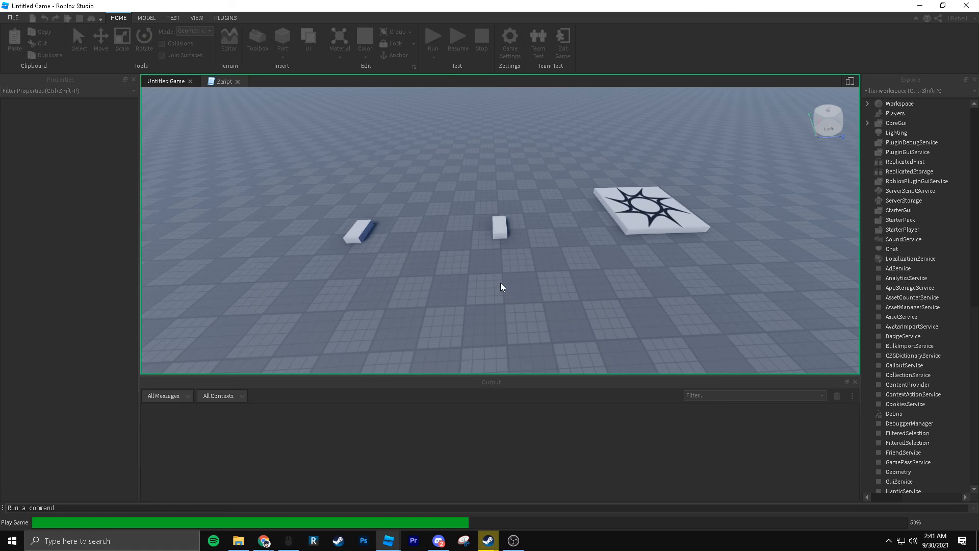
mouse_move(490, 286)
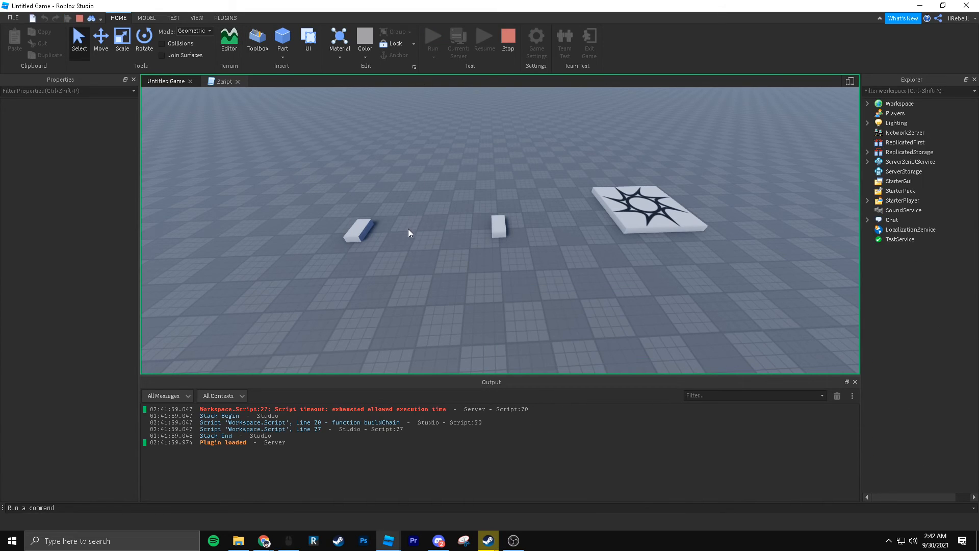
mouse_move(327, 412)
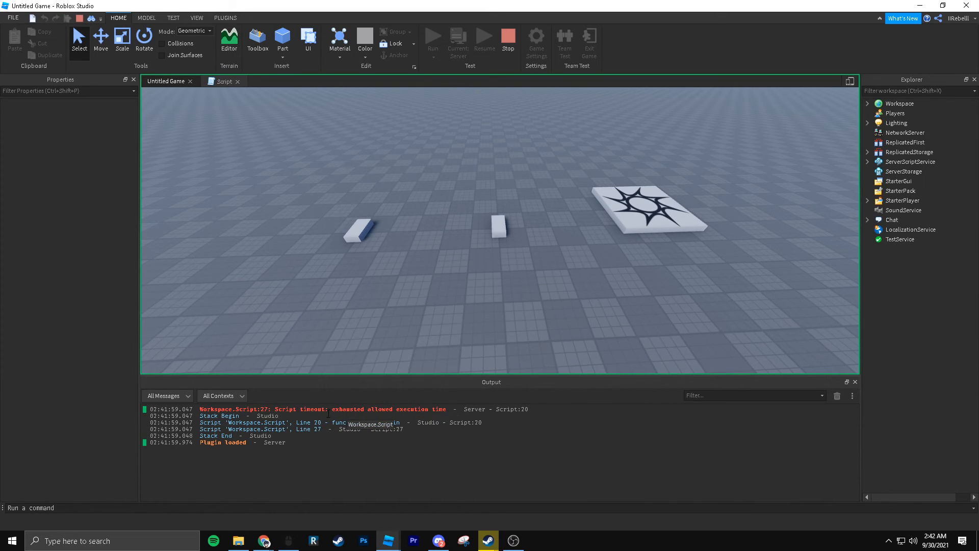
left_click(867, 104)
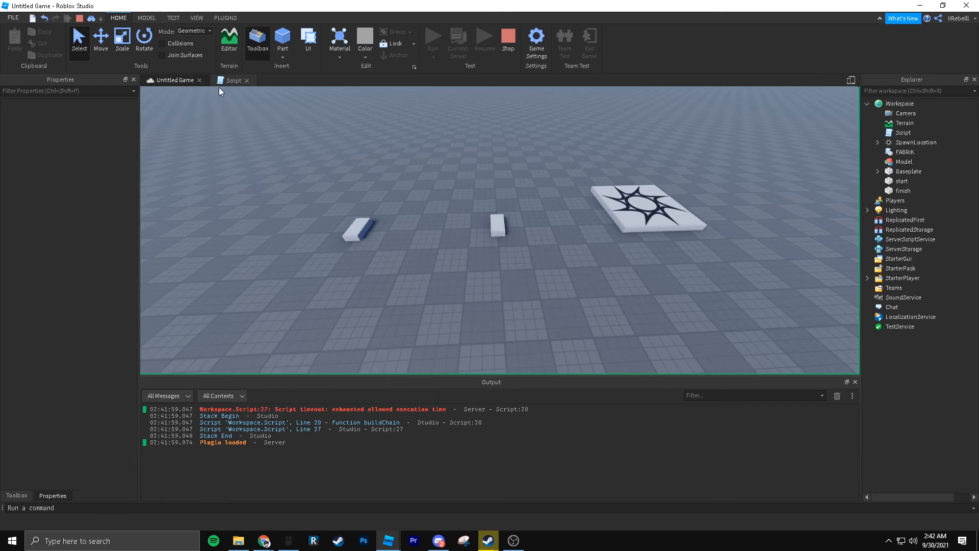
left_click(232, 79)
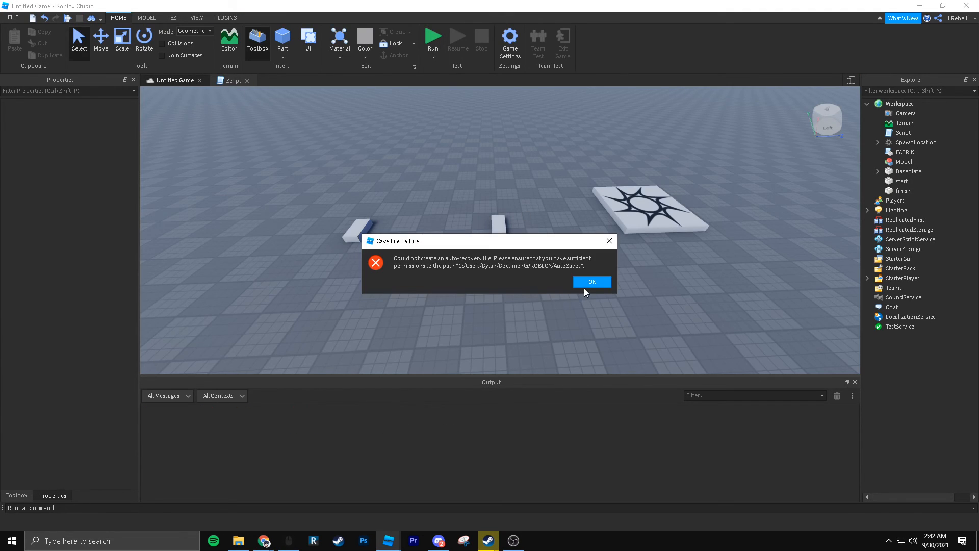
- Dismiss the save-failure message and move the parts so the cable loops smoothly between them
left_click(591, 281)
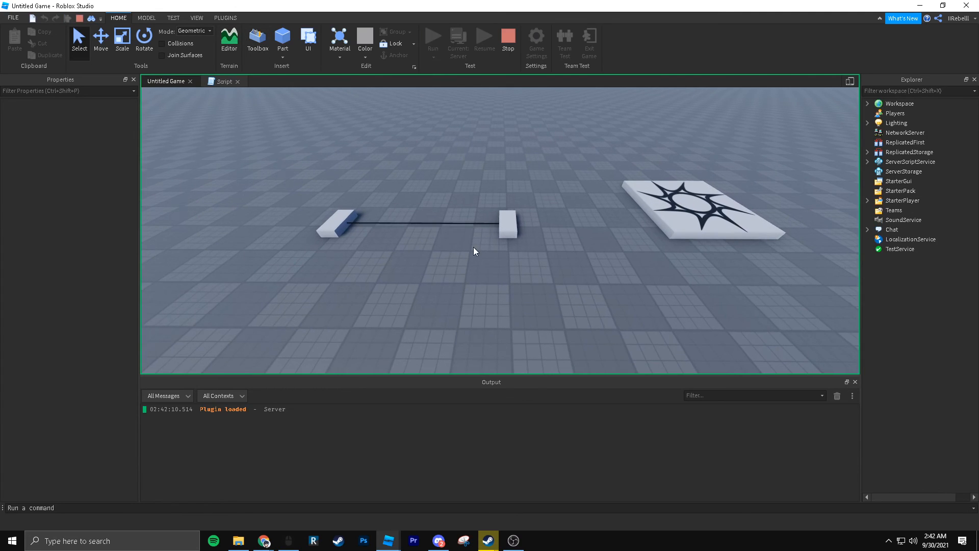
left_click(583, 305)
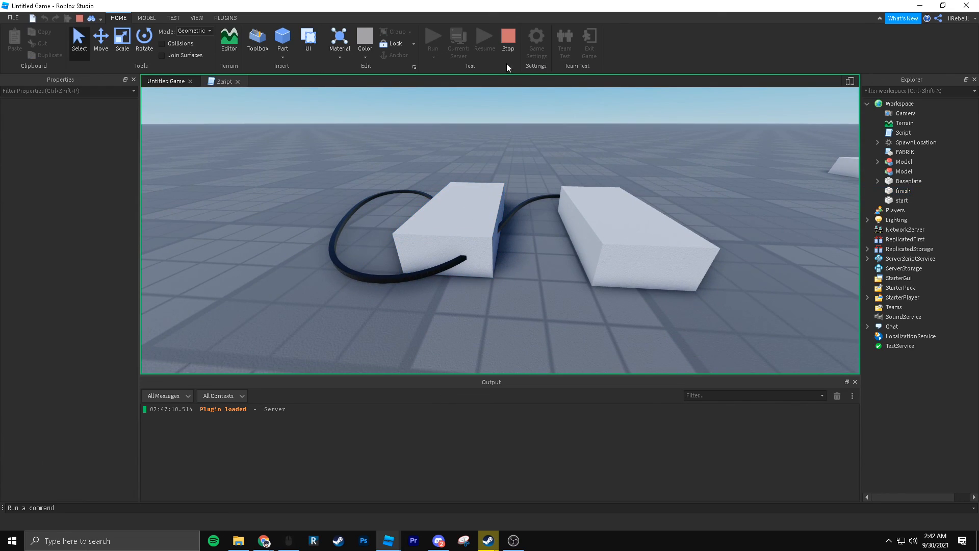
mouse_move(470, 144)
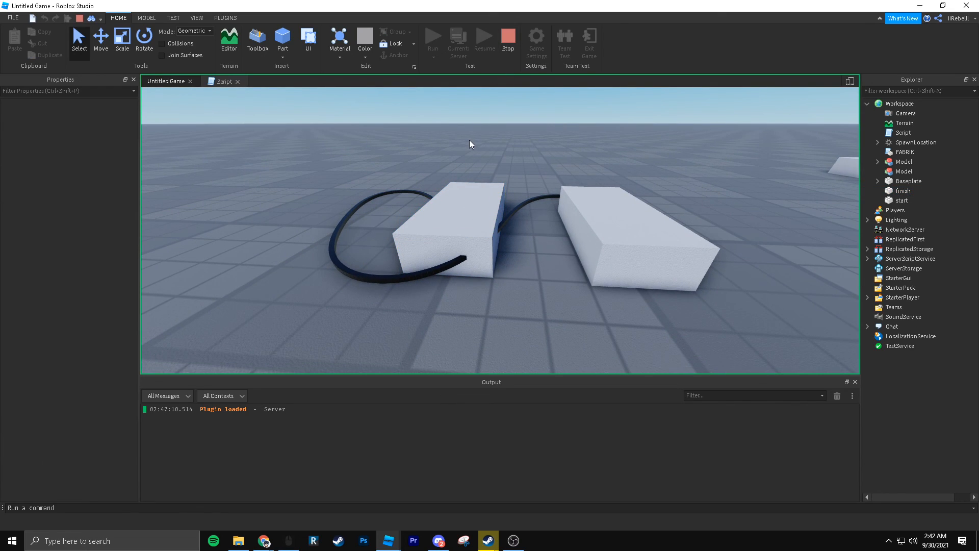